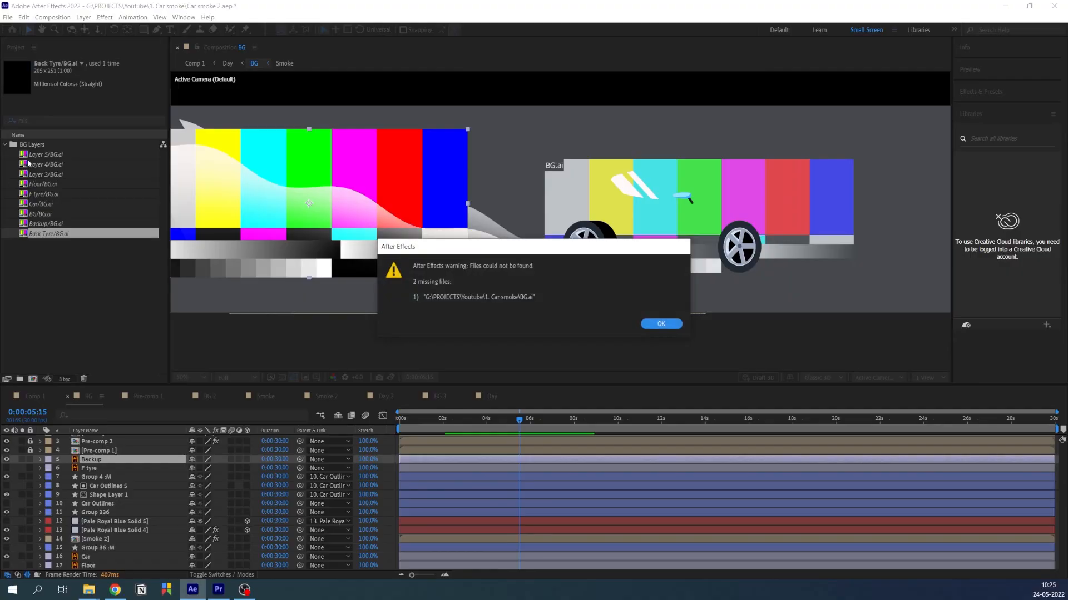
Dismiss the missing-files warning and choose the Youtube folder in File Hunter to locate BG.ai
left_click(661, 324)
type("mis")
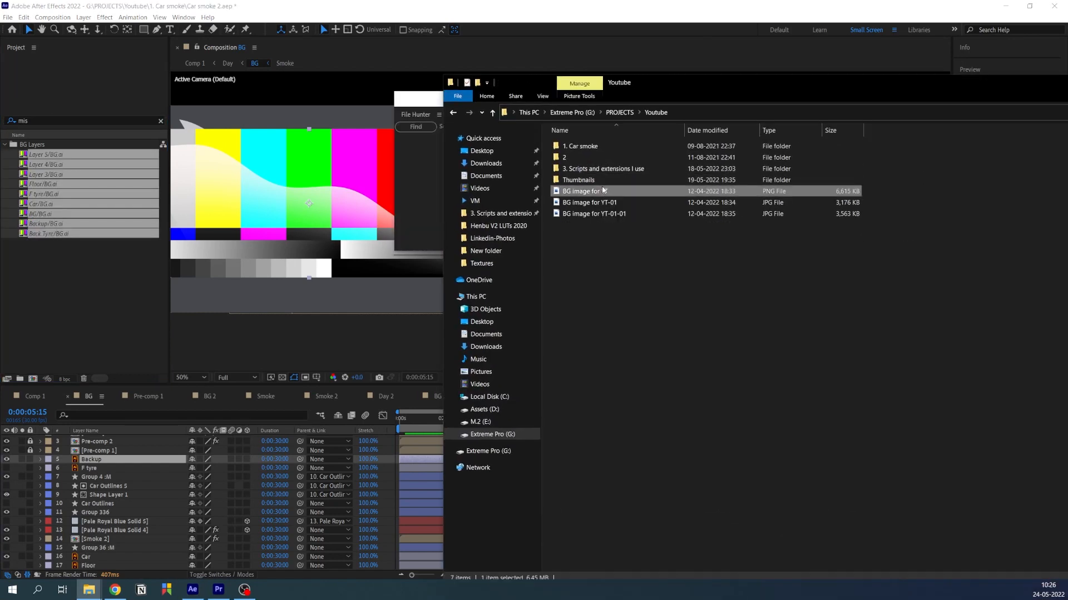
left_click(604, 169)
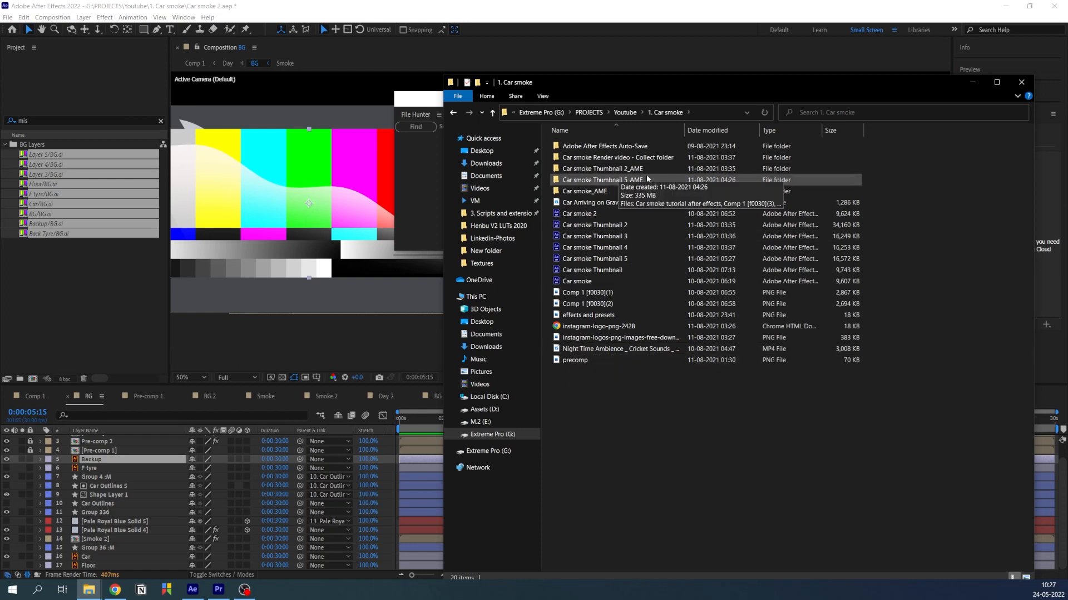
left_click(1018, 81)
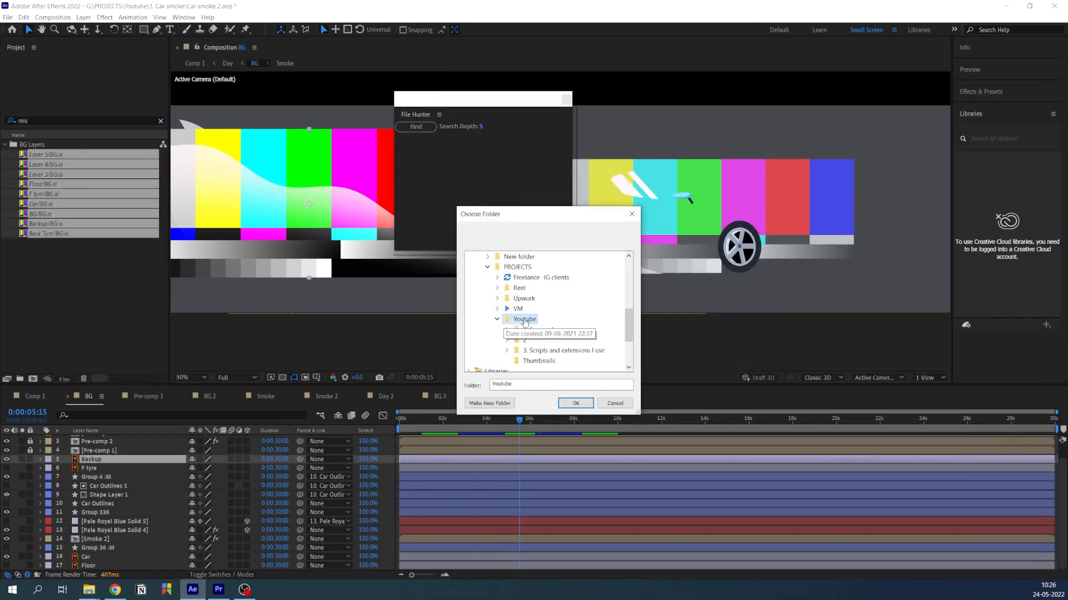
left_click(496, 319)
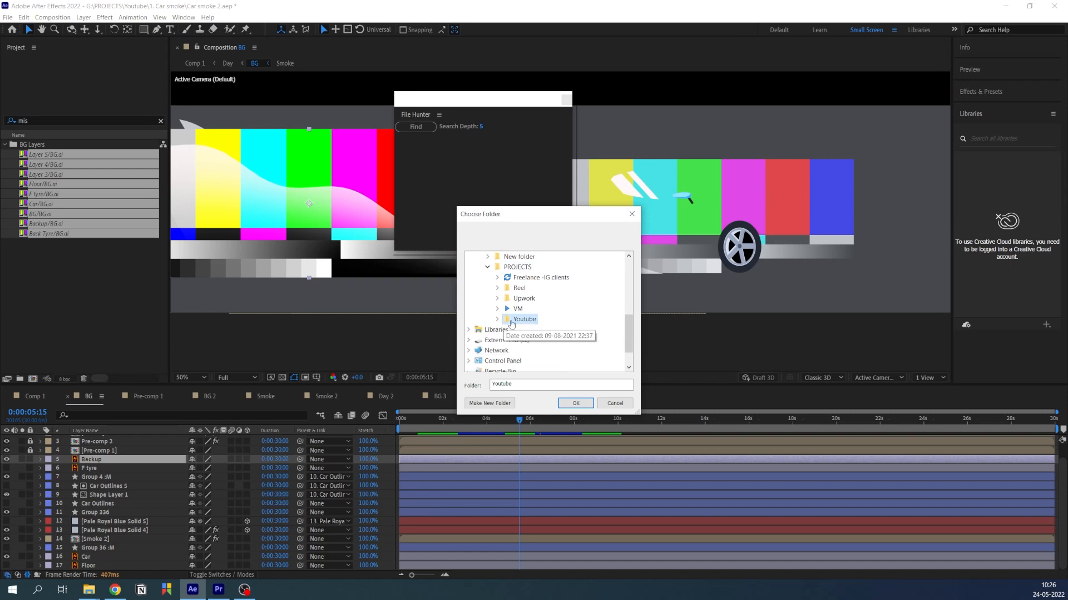
left_click(497, 319)
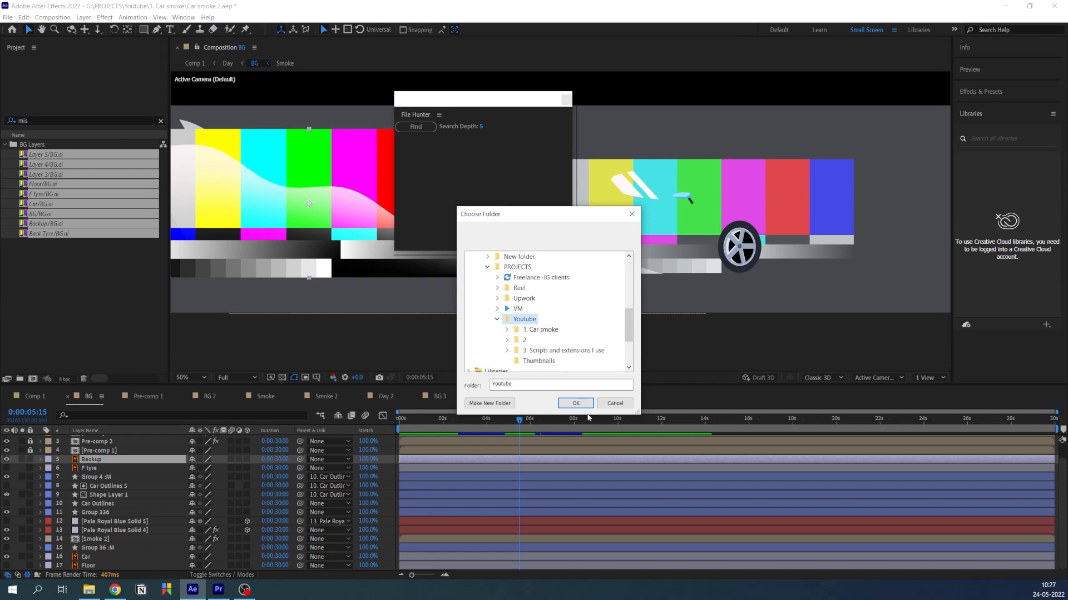
left_click(576, 403)
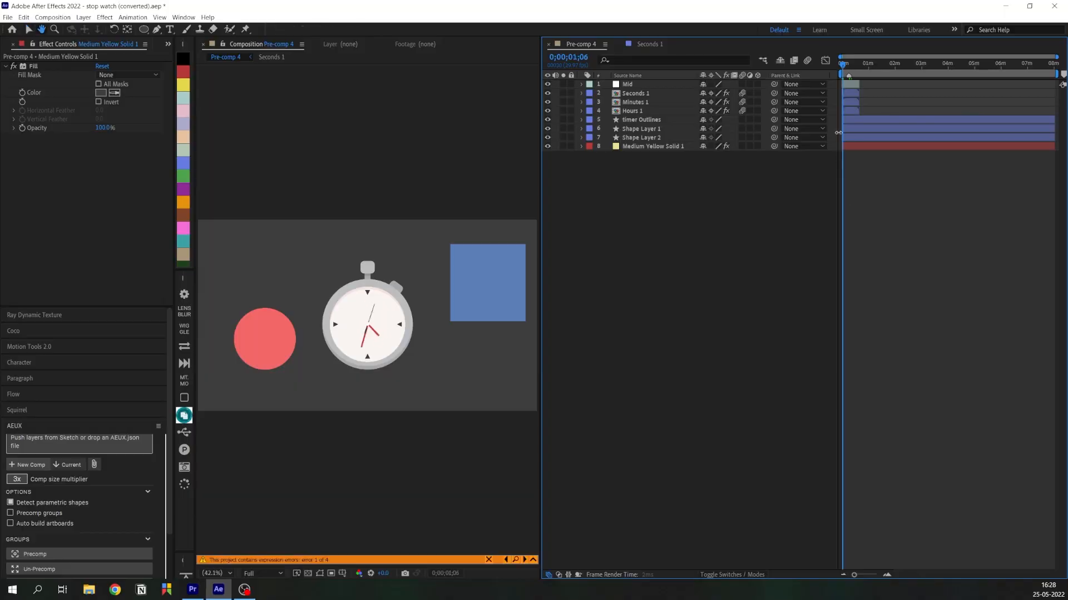
Pre-compose the stopwatch's timer layers into a new Stopwatch precomp
left_click(642, 119)
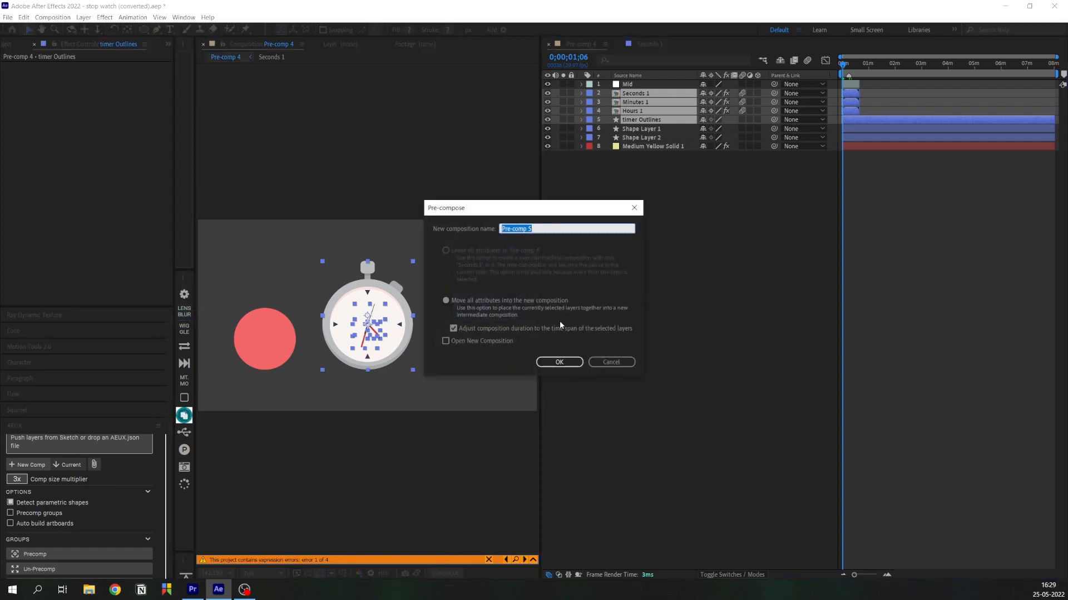
left_click(559, 362)
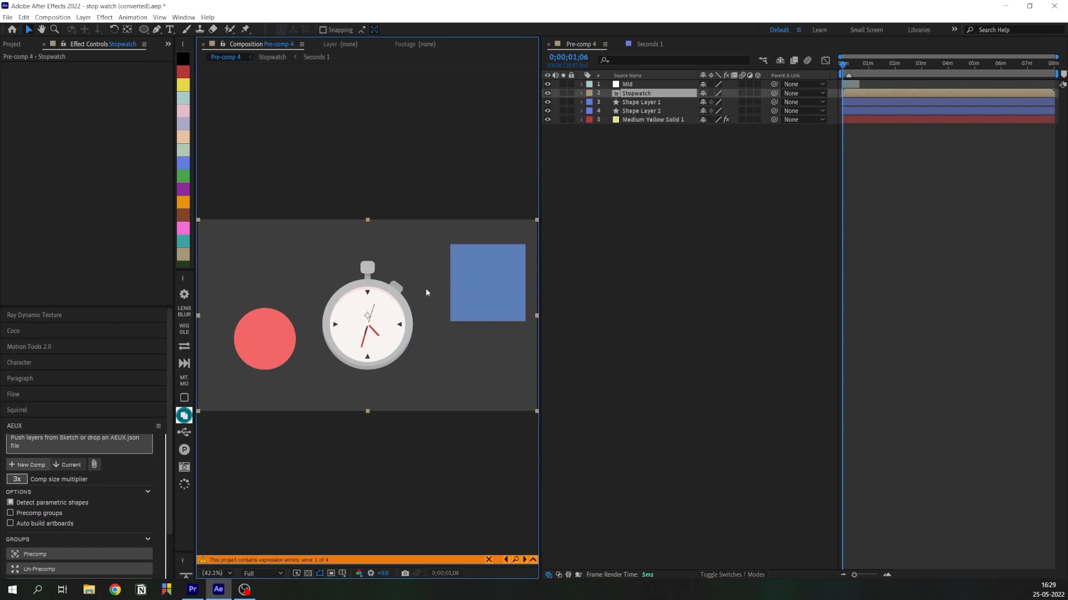
Crop the Stopwatch precomp to its visible content with AutoCrop
left_click(627, 84)
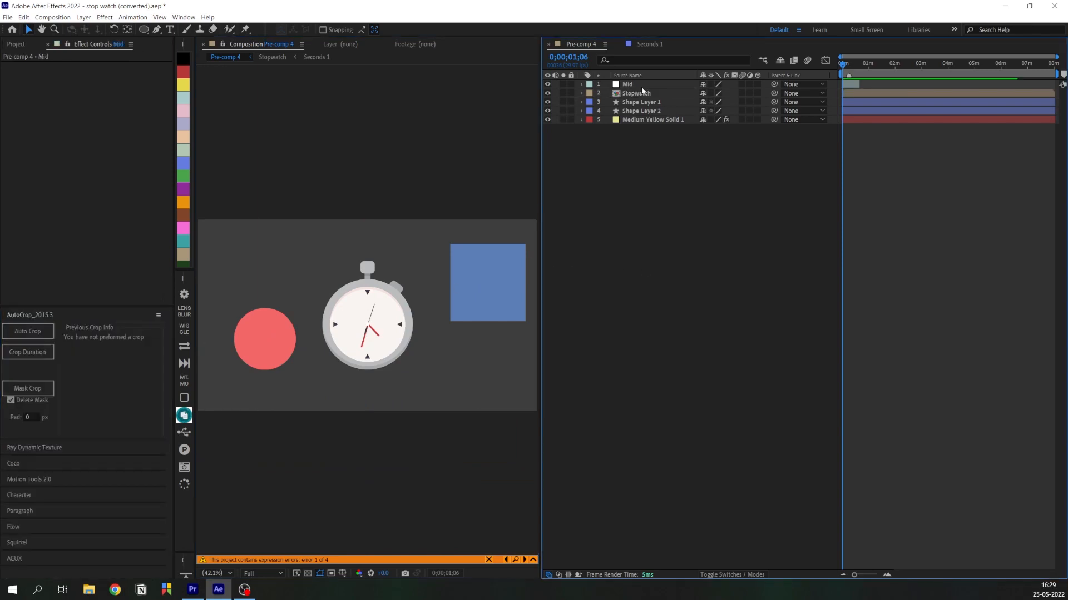
left_click(637, 93)
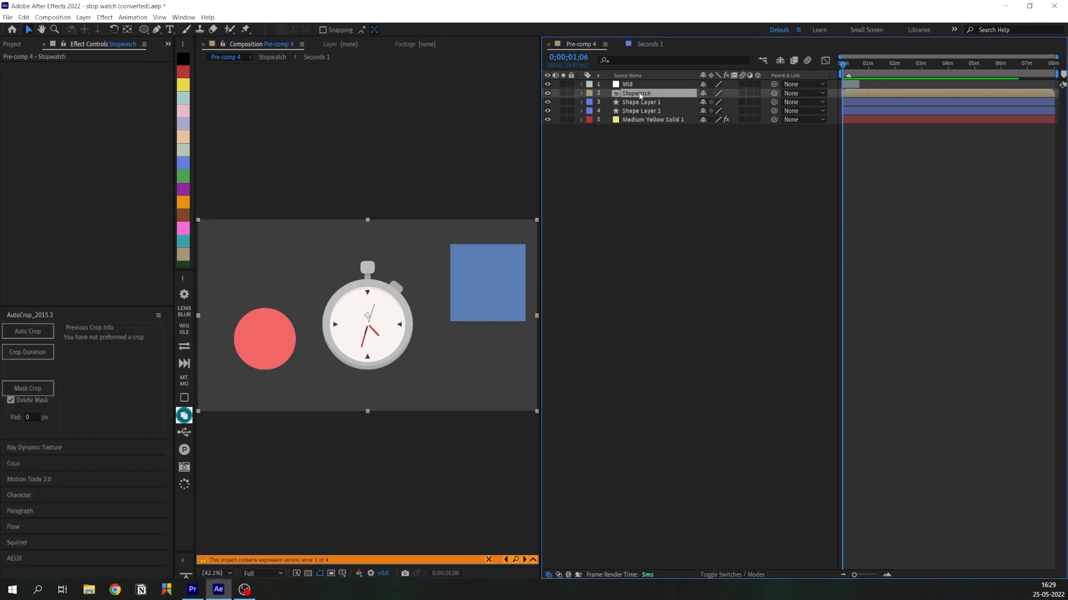
left_click(28, 331)
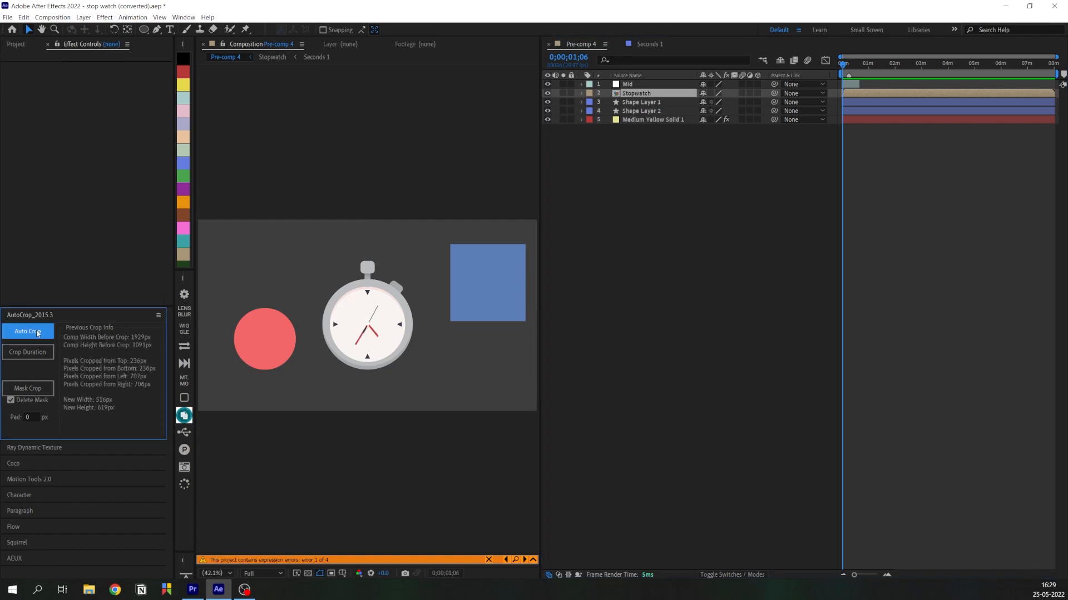
left_click(635, 93)
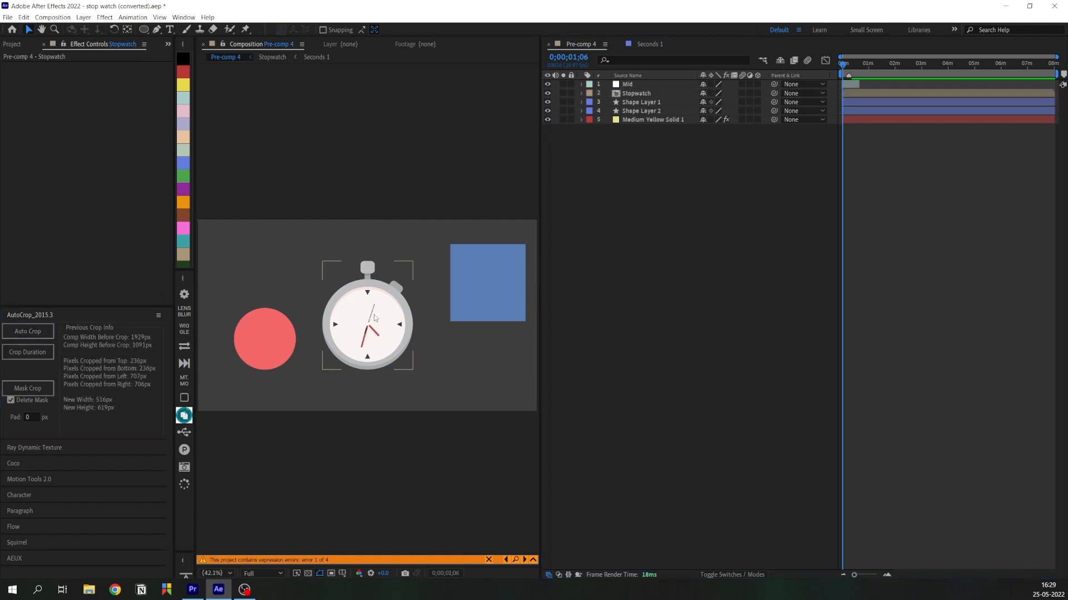
left_click(636, 93)
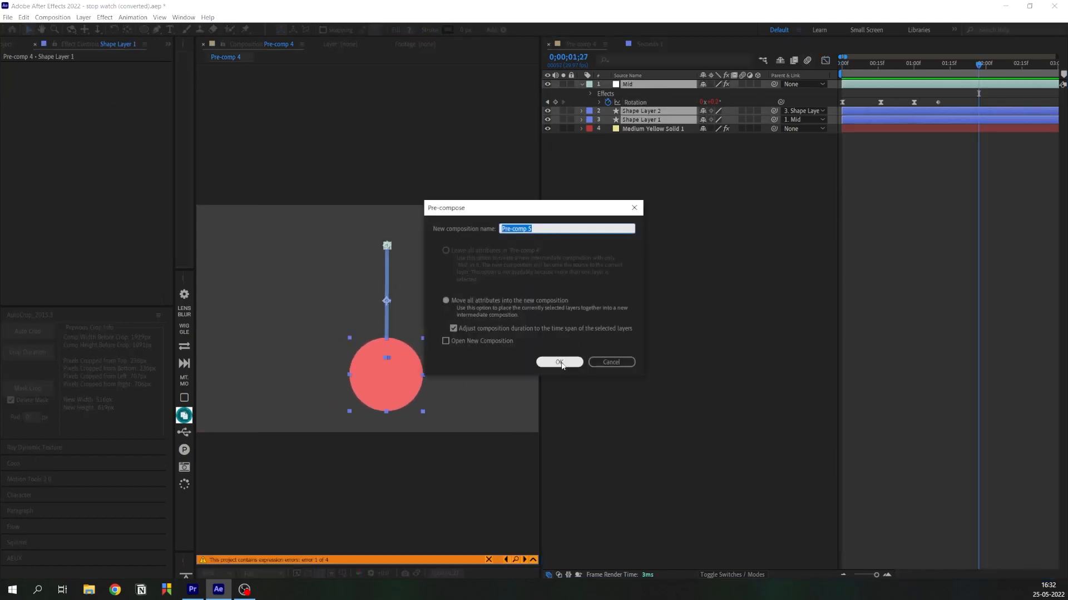
Confirm nesting Shape Layer 1 and Shape Layer 2 into a new precomp
left_click(559, 361)
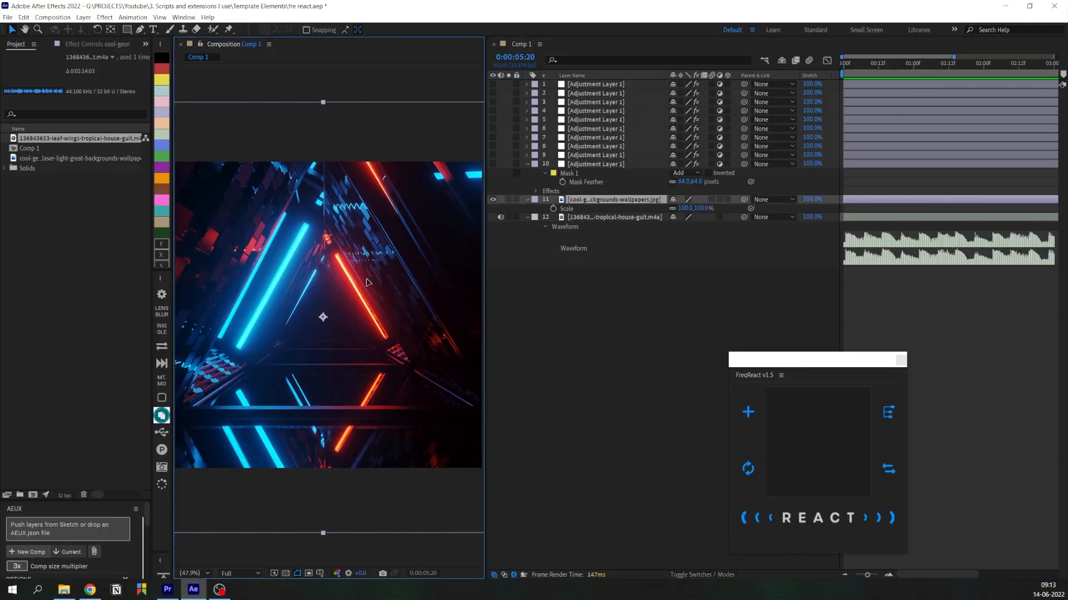
Select the m4a music layer and start a new FreqReact profile named Audio 1
left_click(595, 146)
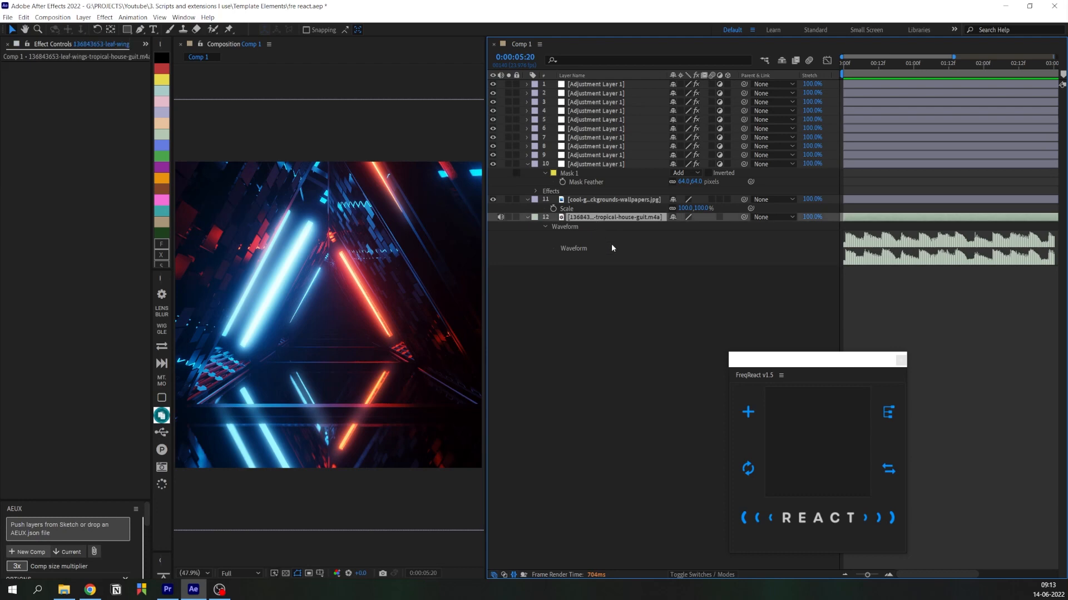
left_click(747, 412)
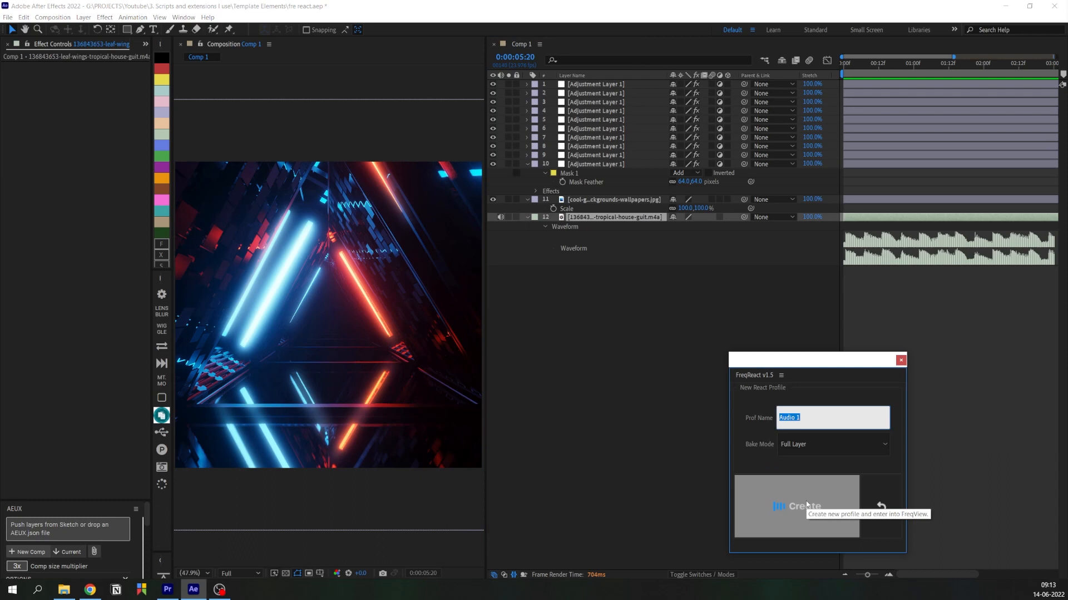
Create Audio 1, place its frequency window on a bass peak and bake it to keyframes
left_click(796, 507)
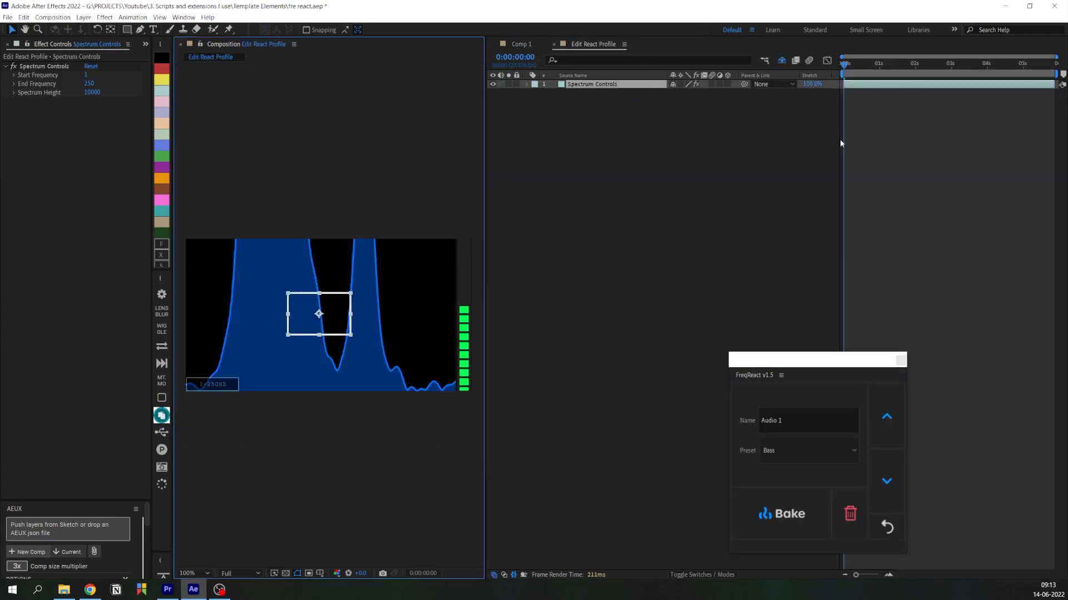
left_click(882, 73)
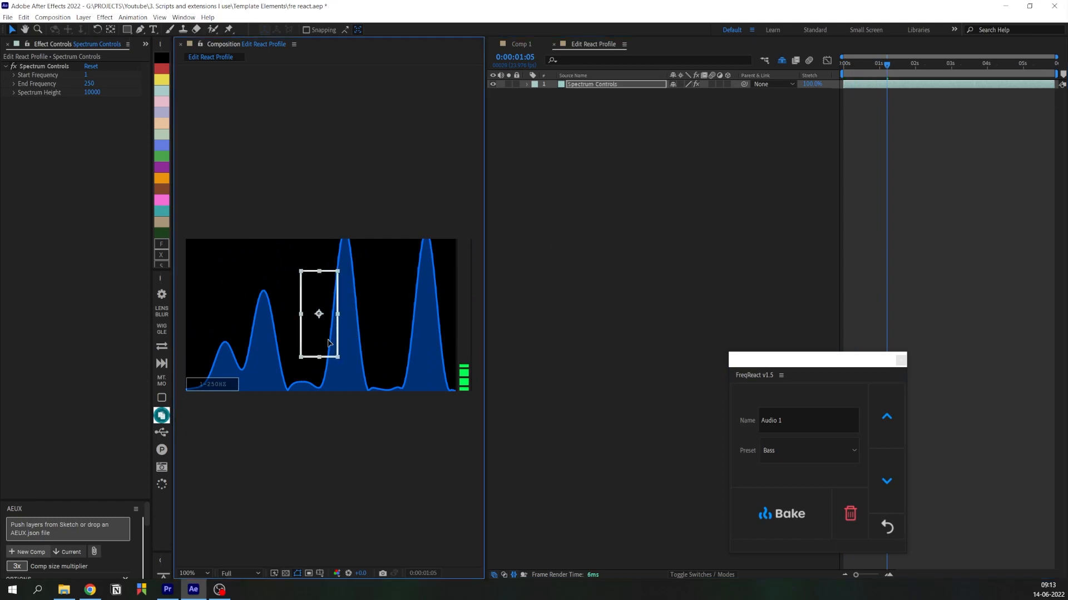
left_click_drag(319, 313, 334, 306)
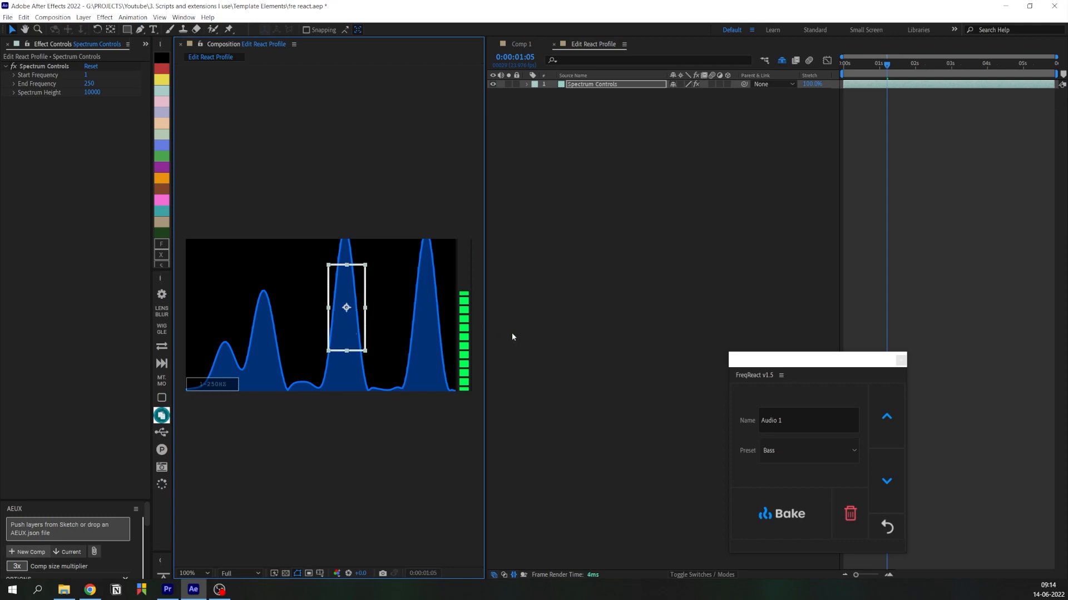
left_click(780, 514)
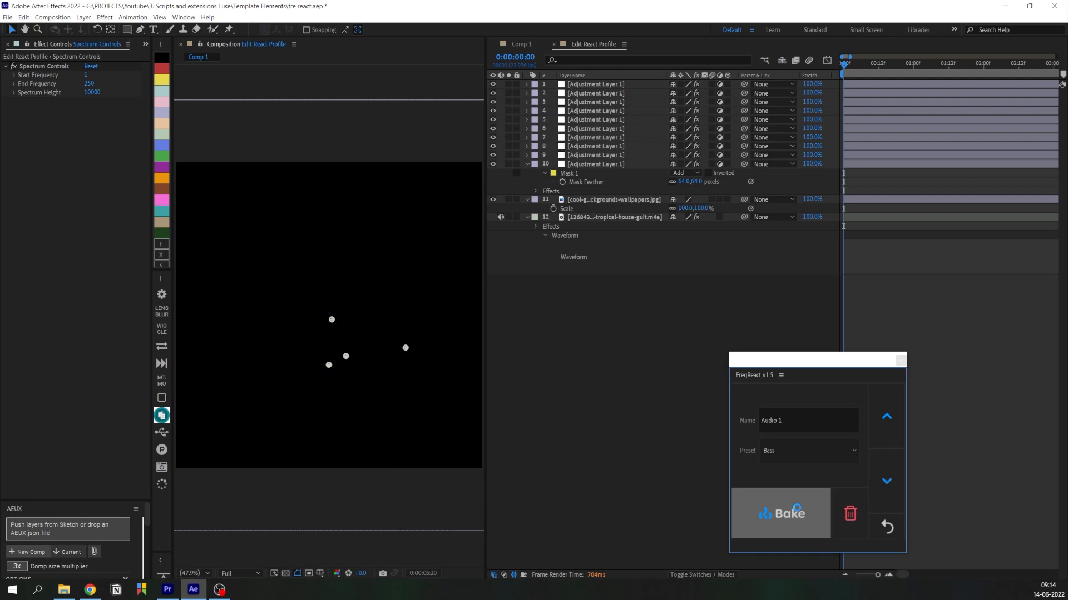
left_click(781, 514)
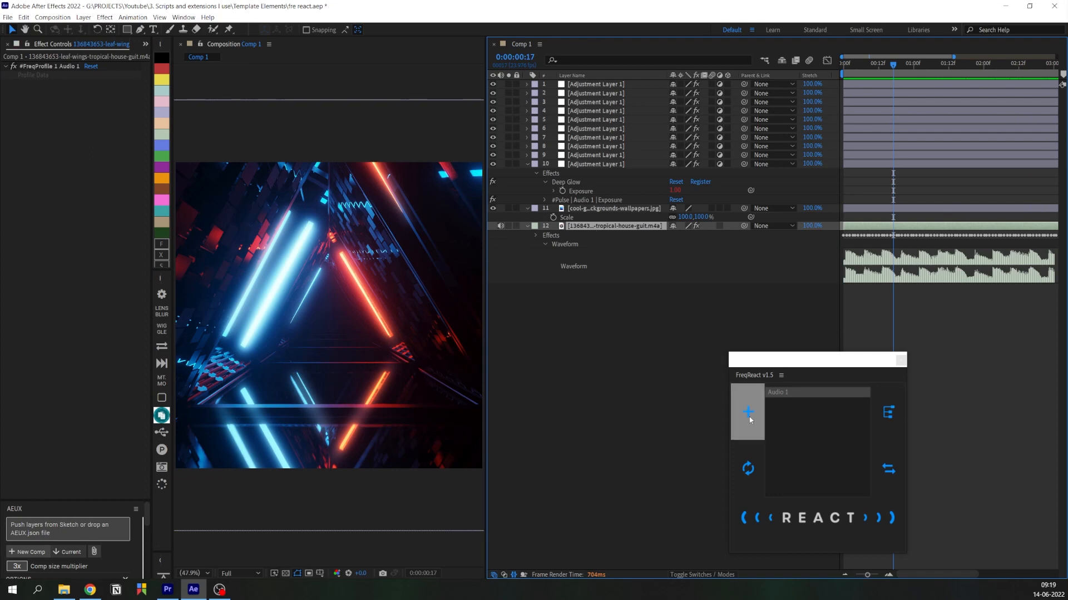
Create the Audio 2 profile and preview the glow at a later moment
left_click(747, 412)
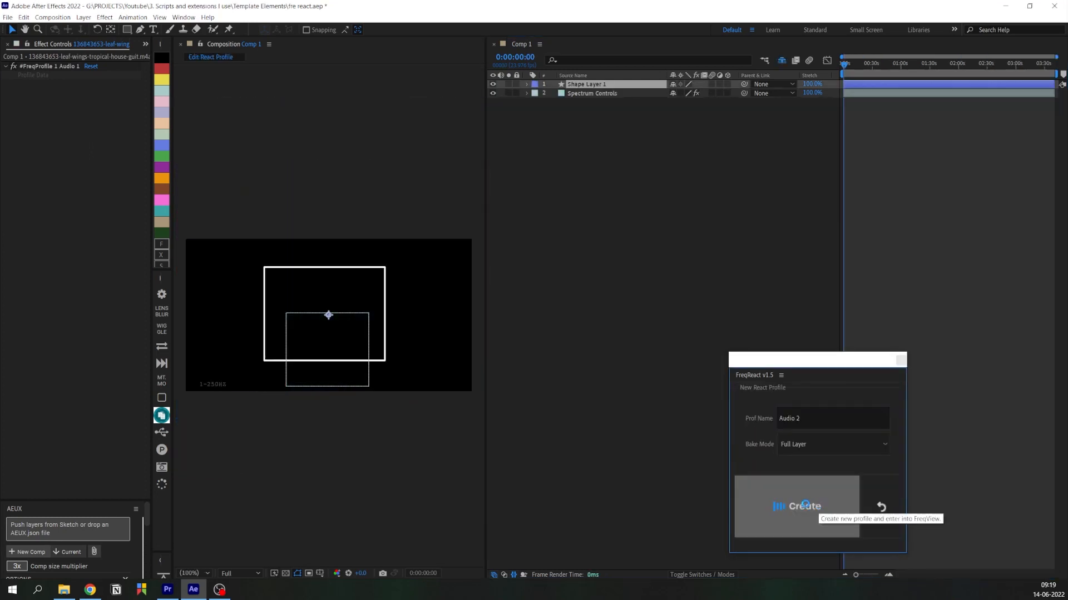
left_click(796, 506)
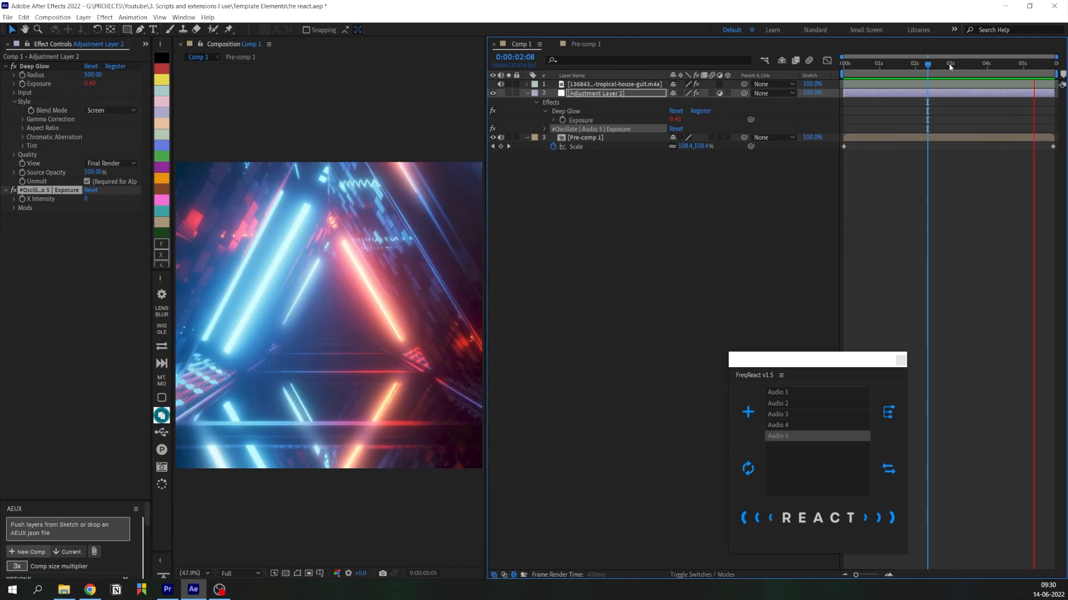
left_click(963, 66)
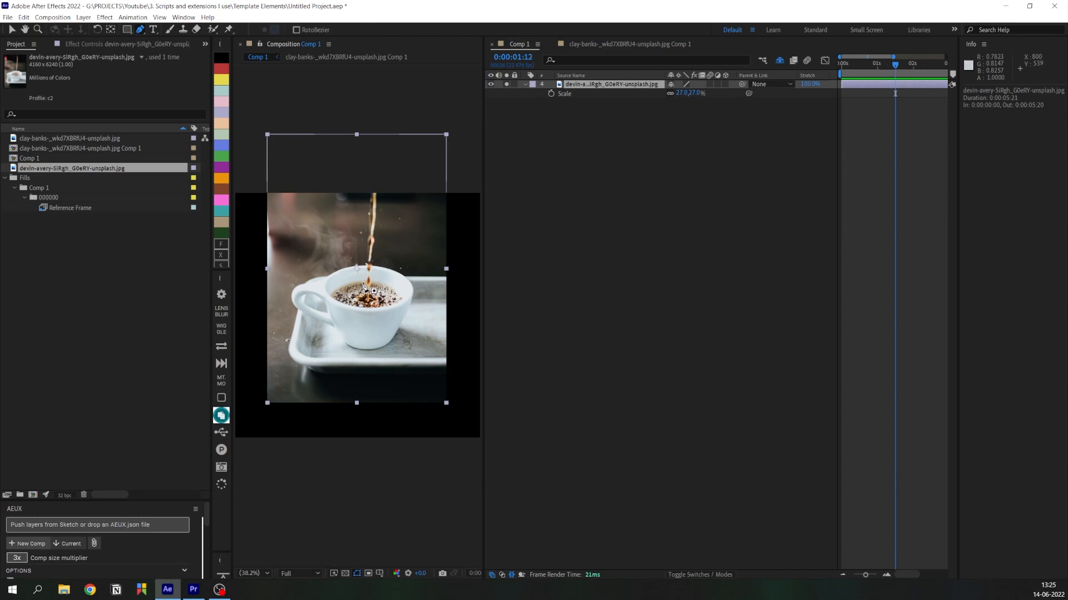
Draw a Pen mask along the pouring coffee stream and reveal loopFlow's Mask 1 options
left_click(361, 299)
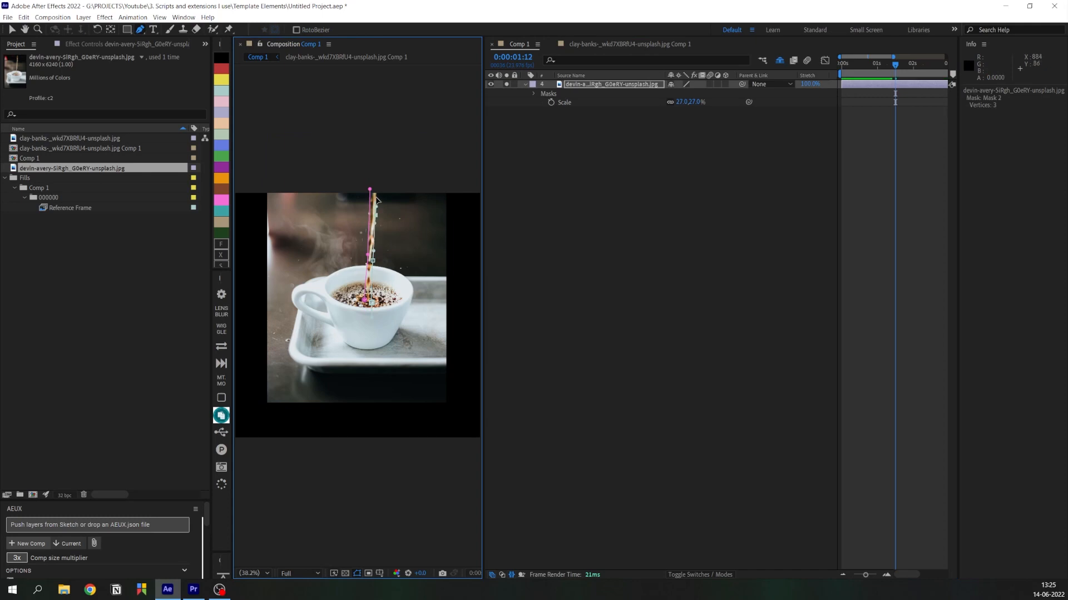
left_click(612, 84)
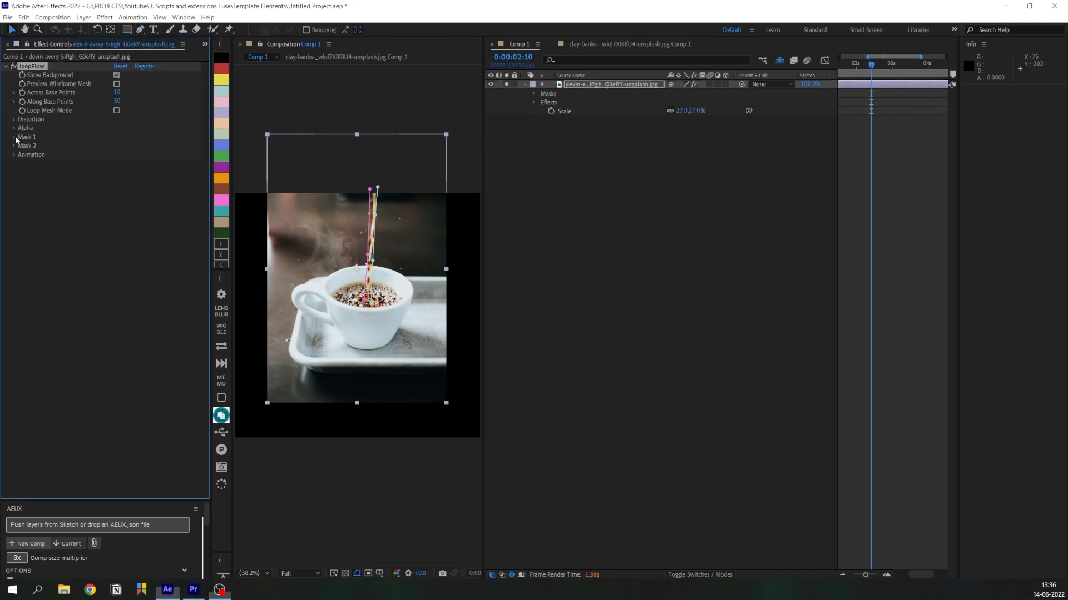
left_click(13, 137)
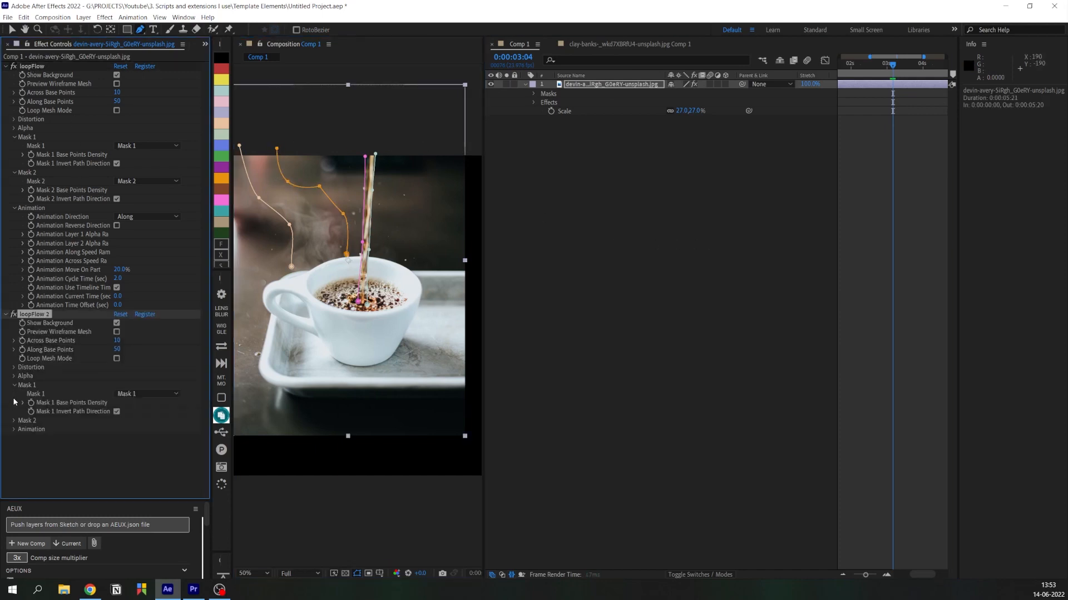
Reveal the second loopFlow effect's Mask 1 options for the steam masks
left_click(147, 393)
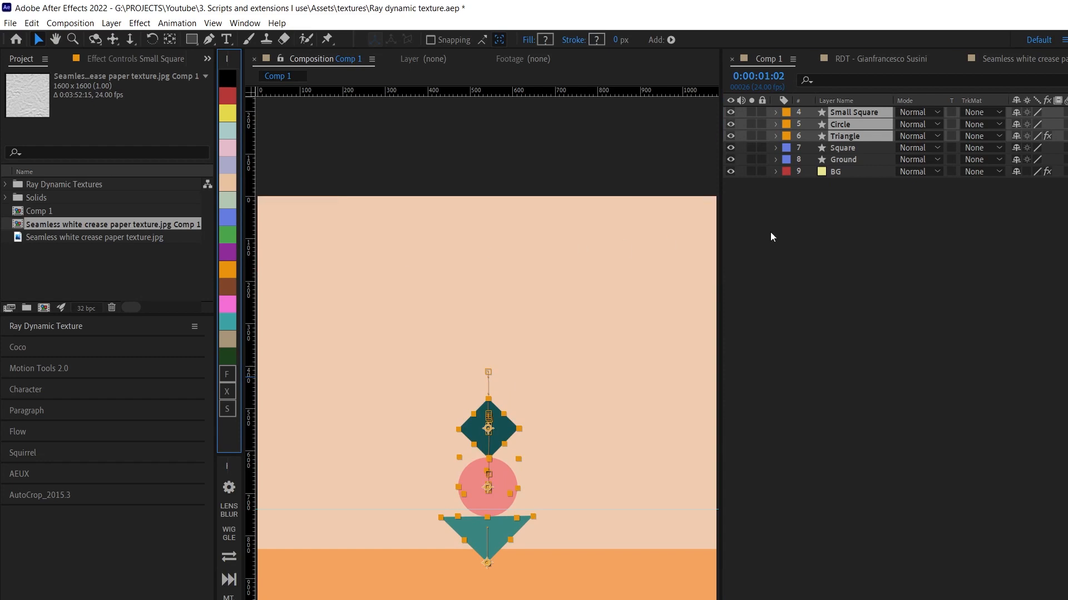
Deselect the stacked shape layers in the Ray dynamic texture timeline
left_click(842, 148)
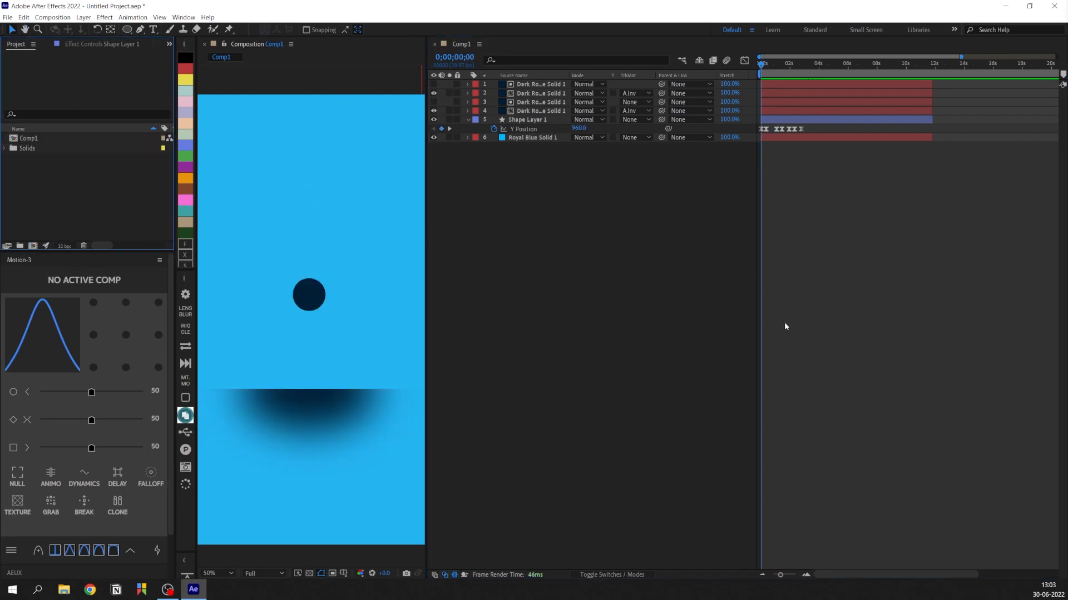
Show the Motion 3 panel's list of composition duration presets
left_click(779, 63)
type("Bounce")
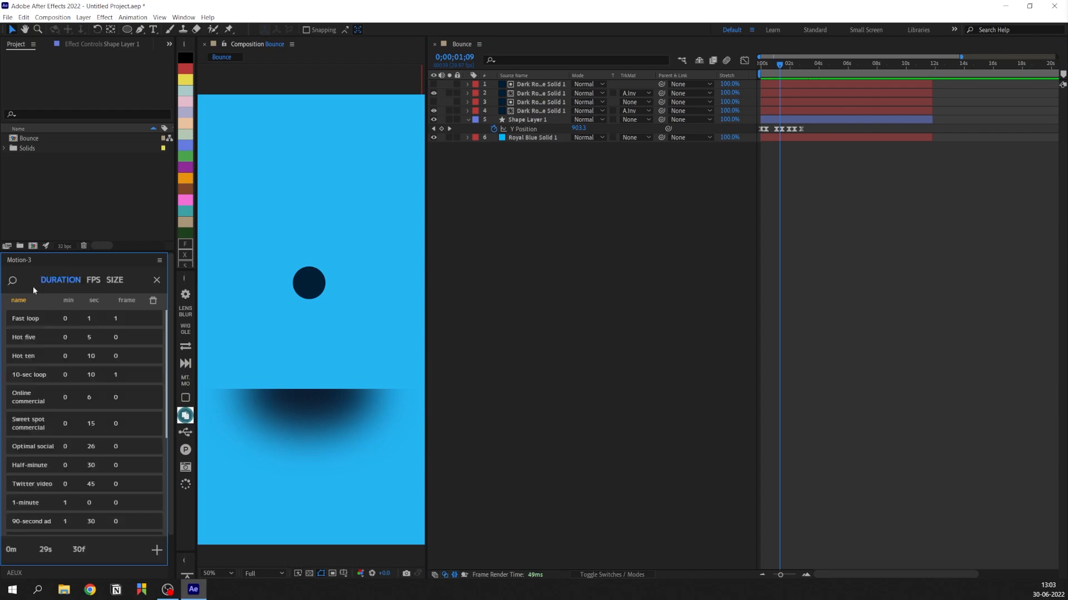
Make Bounce ten seconds long and choose the 15 fps and frame-size presets in Motion 3
left_click(45, 337)
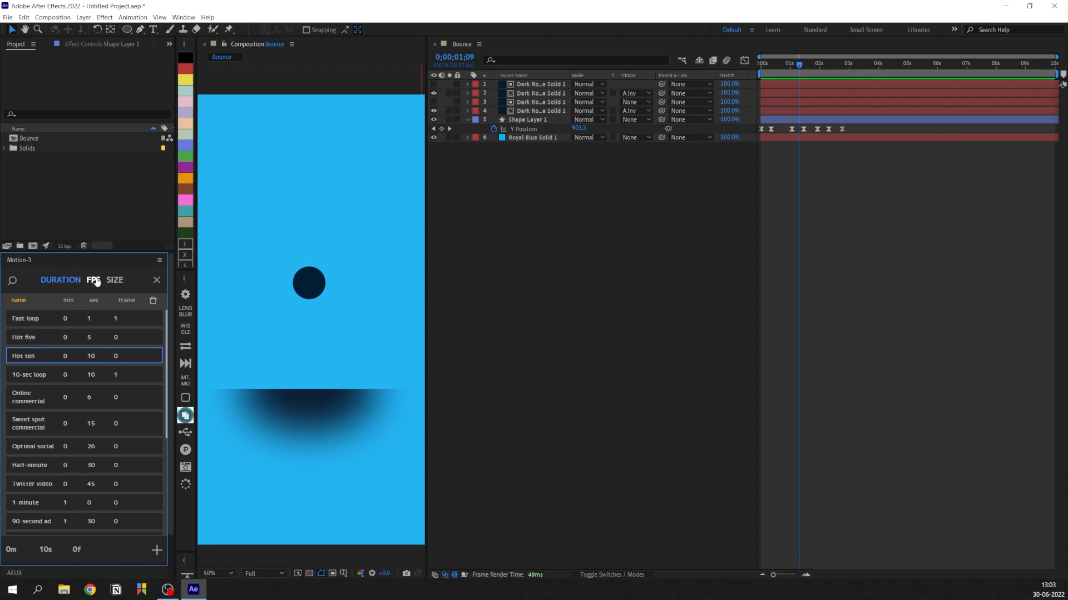
left_click(92, 280)
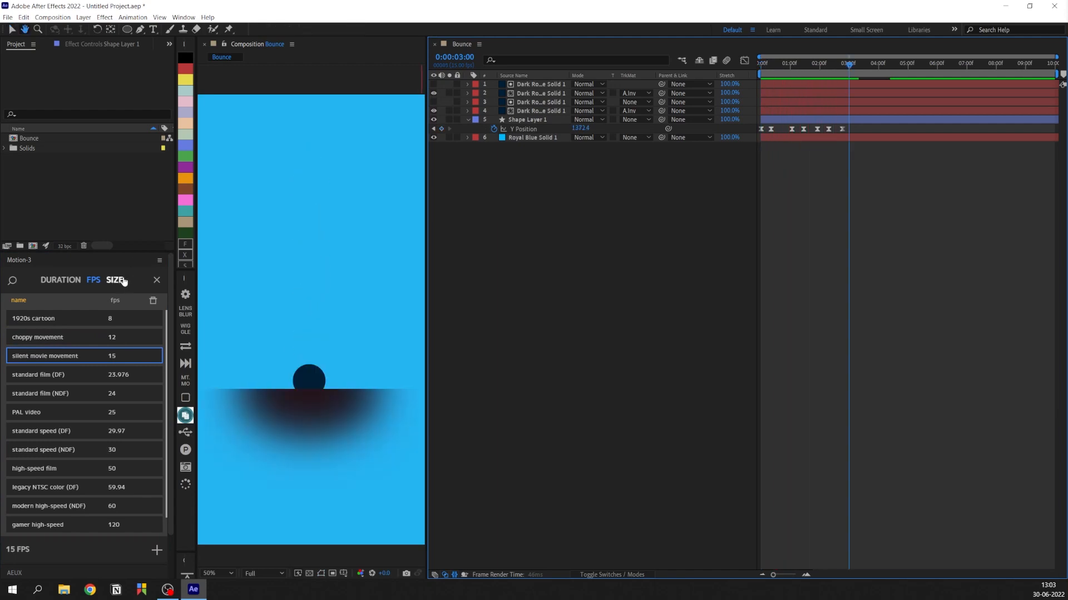
left_click(114, 280)
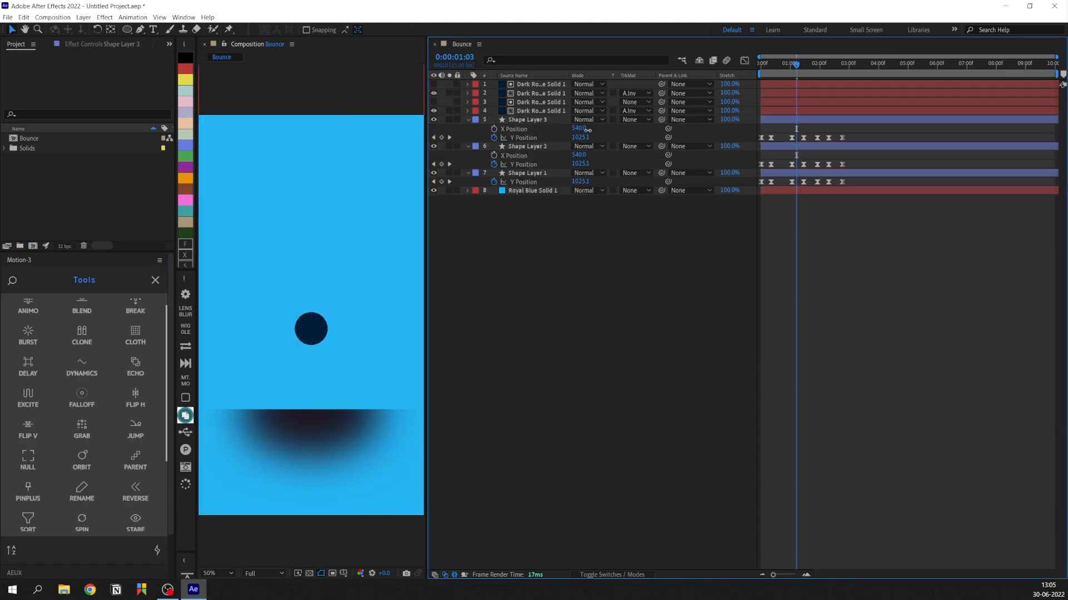
Select the third ball layer and twirl open Contents > Ellipse 1 toward its Stroke Width
left_click(532, 120)
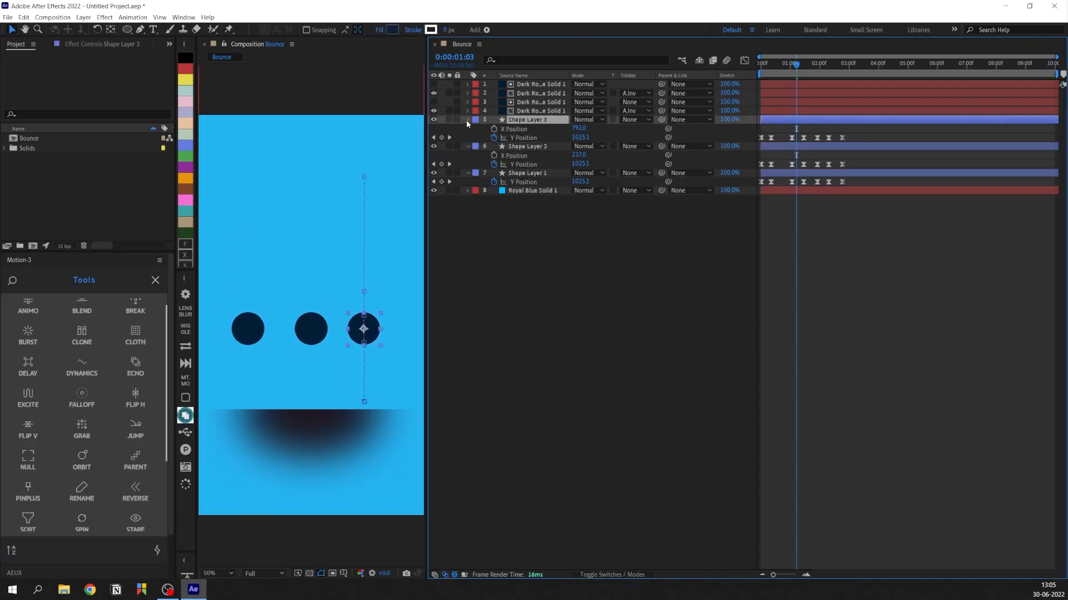
left_click(467, 120)
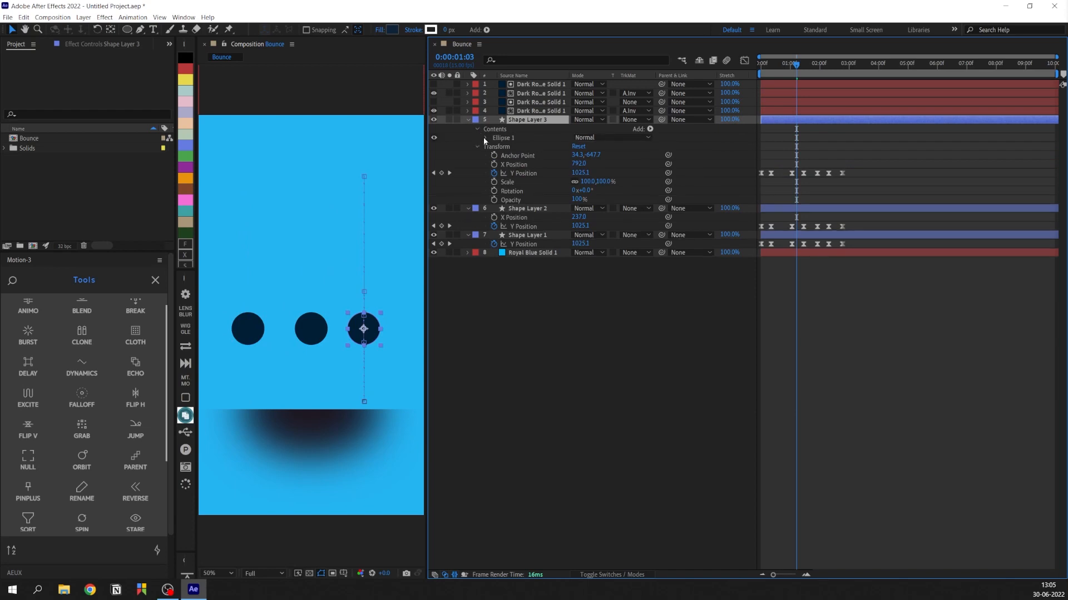
left_click(485, 137)
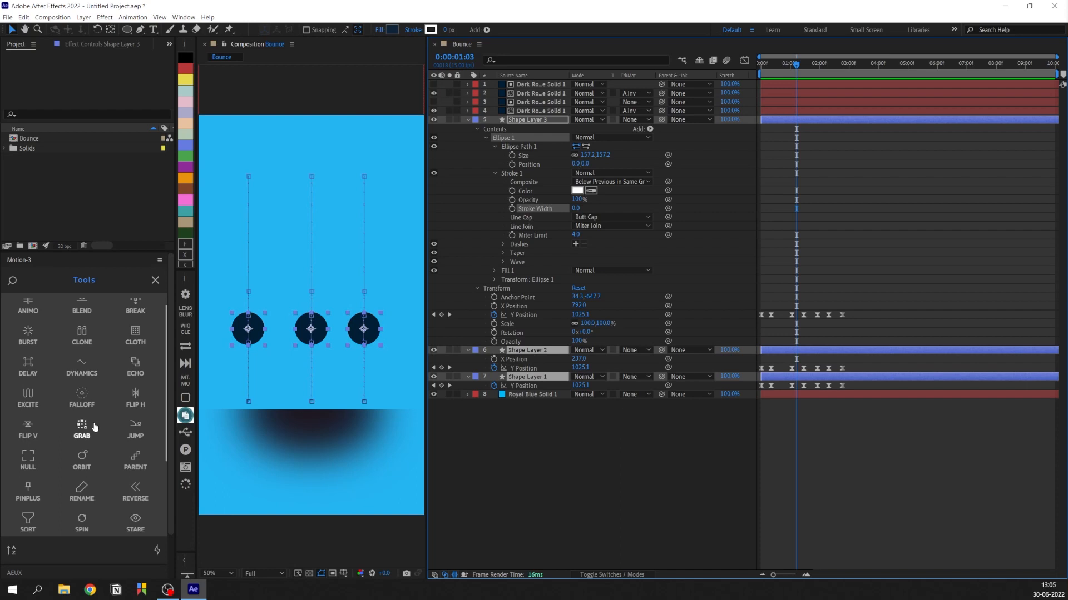
mouse_move(55, 377)
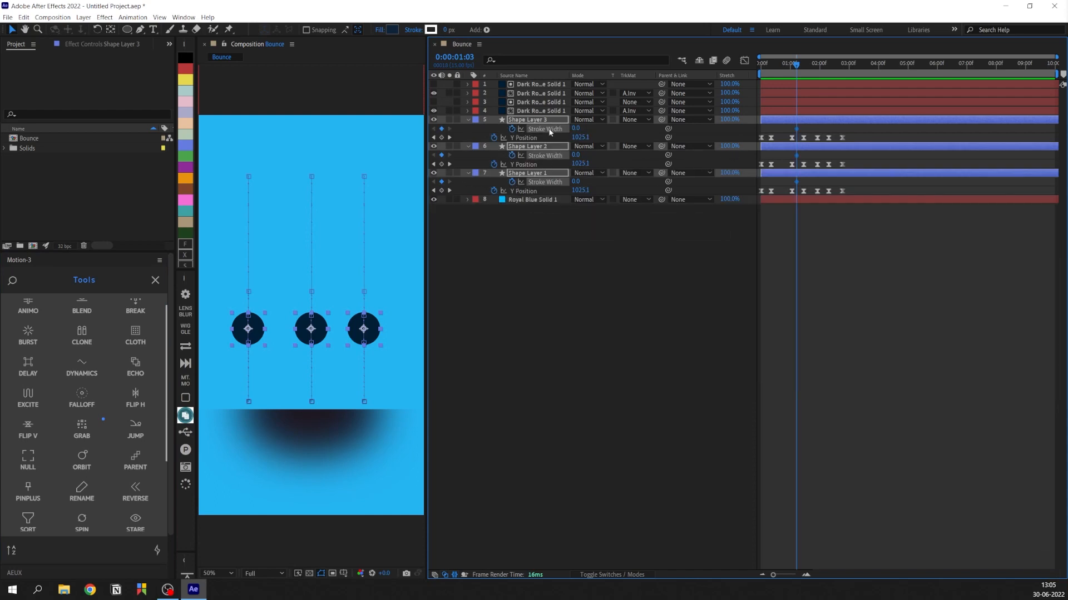
mouse_move(601, 339)
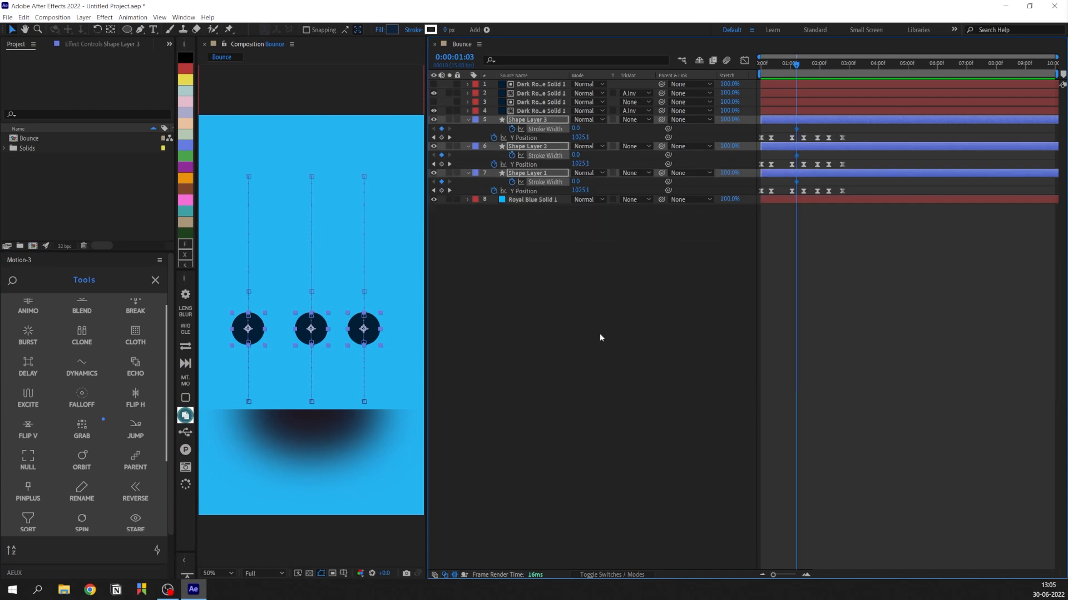
mouse_move(627, 276)
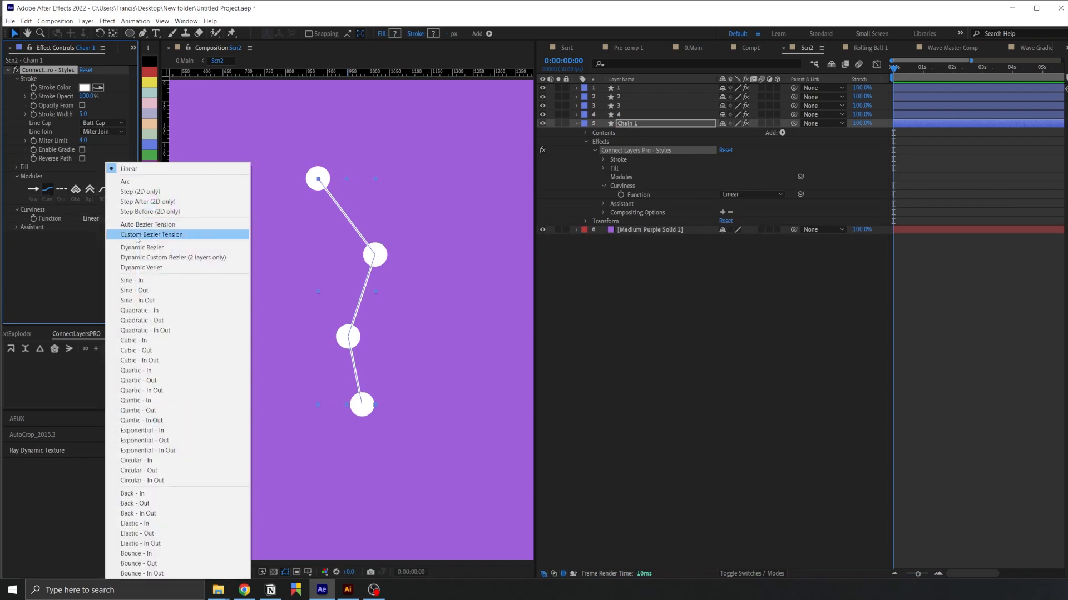
Set Connect Layers Pro's Curviness Function to Custom Bezier Tension
left_click(142, 247)
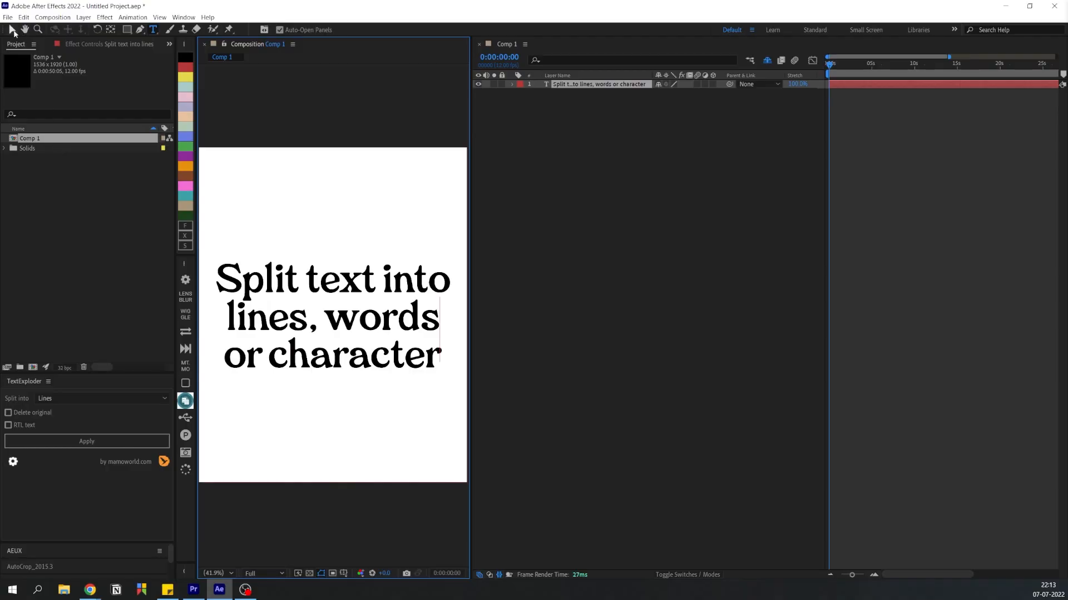
Split the headline into one text layer per line with TextExploder, deleting the original
left_click(102, 398)
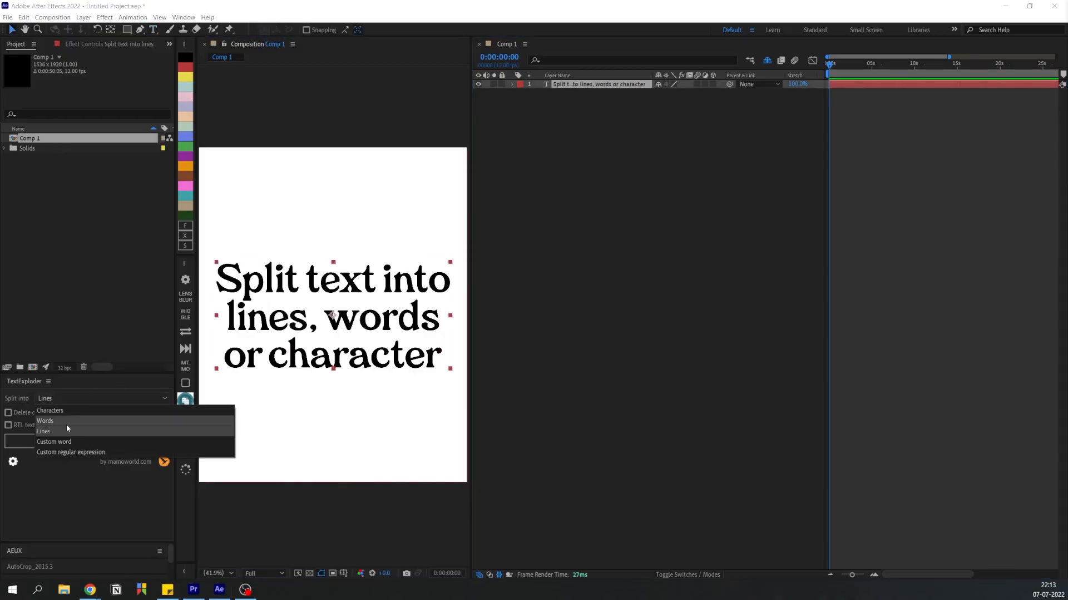
left_click(43, 431)
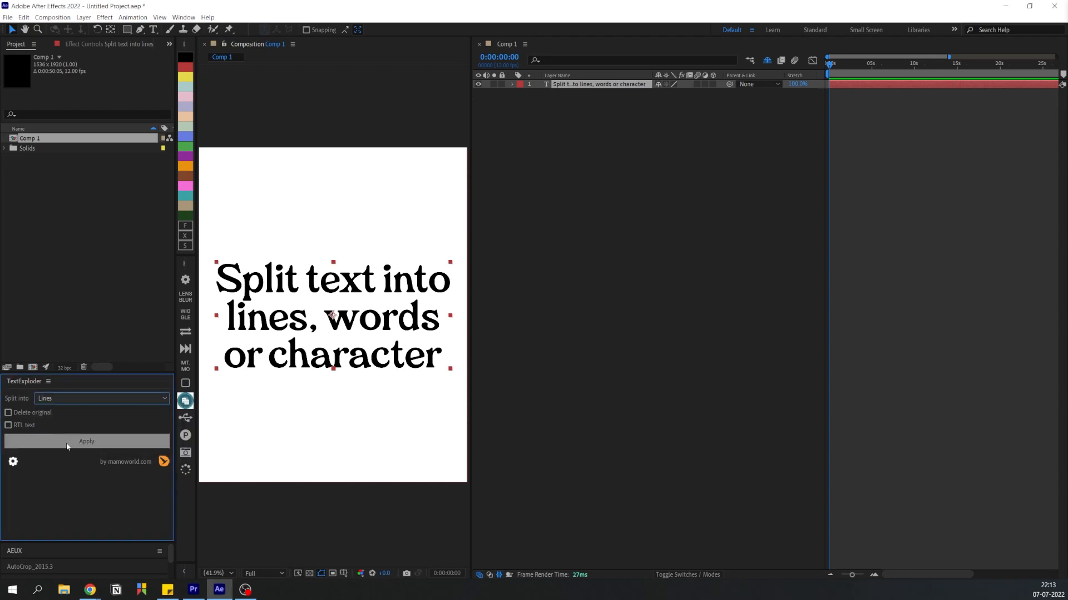
left_click(11, 428)
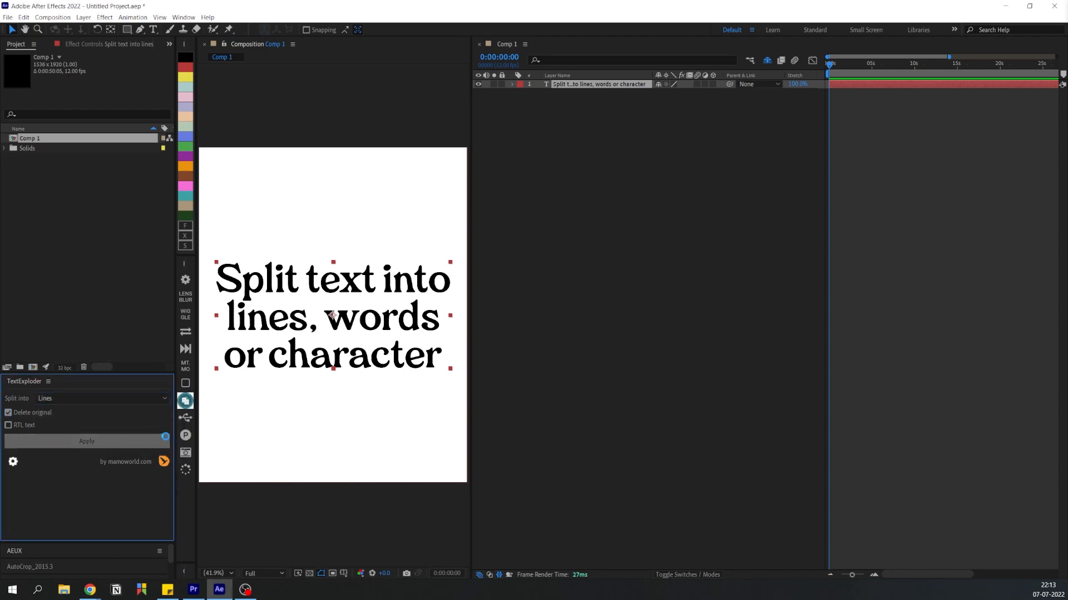
left_click(86, 442)
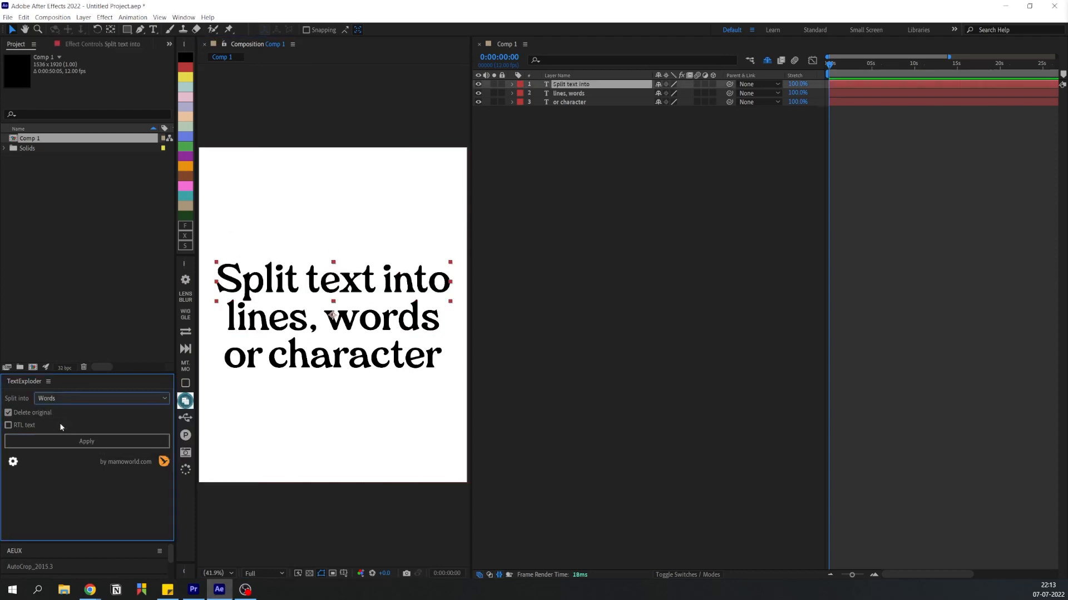
Split the first and last lines into words, then one word into single characters
left_click(86, 442)
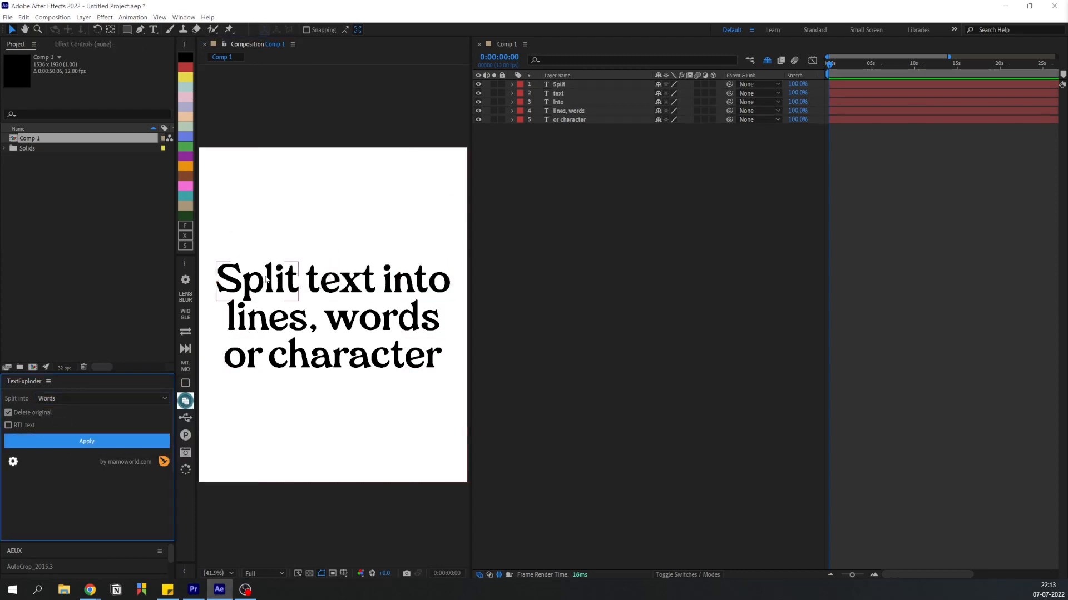
left_click(87, 441)
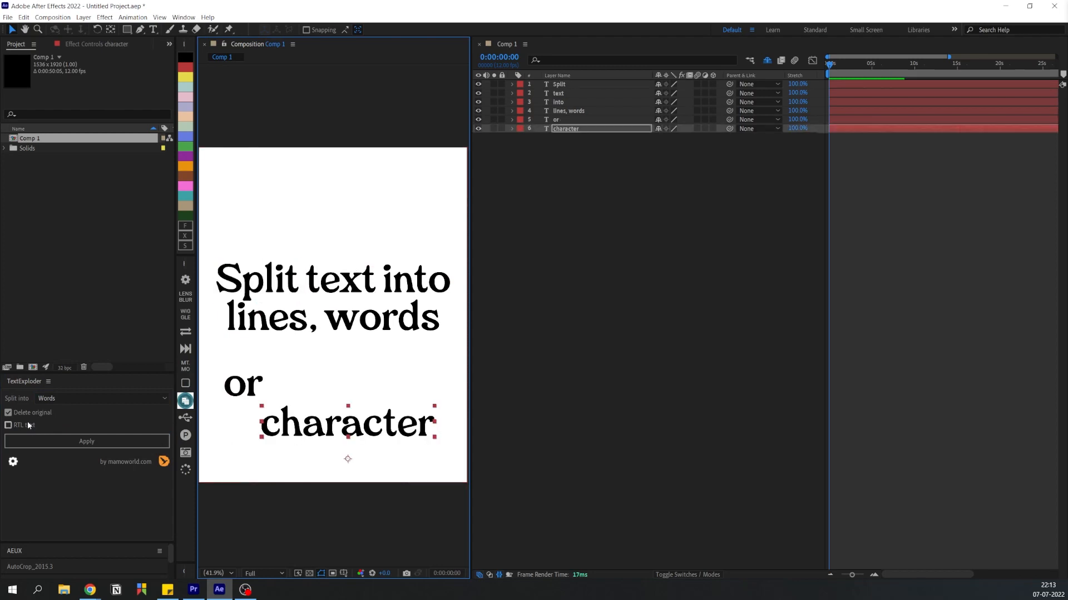
left_click(100, 399)
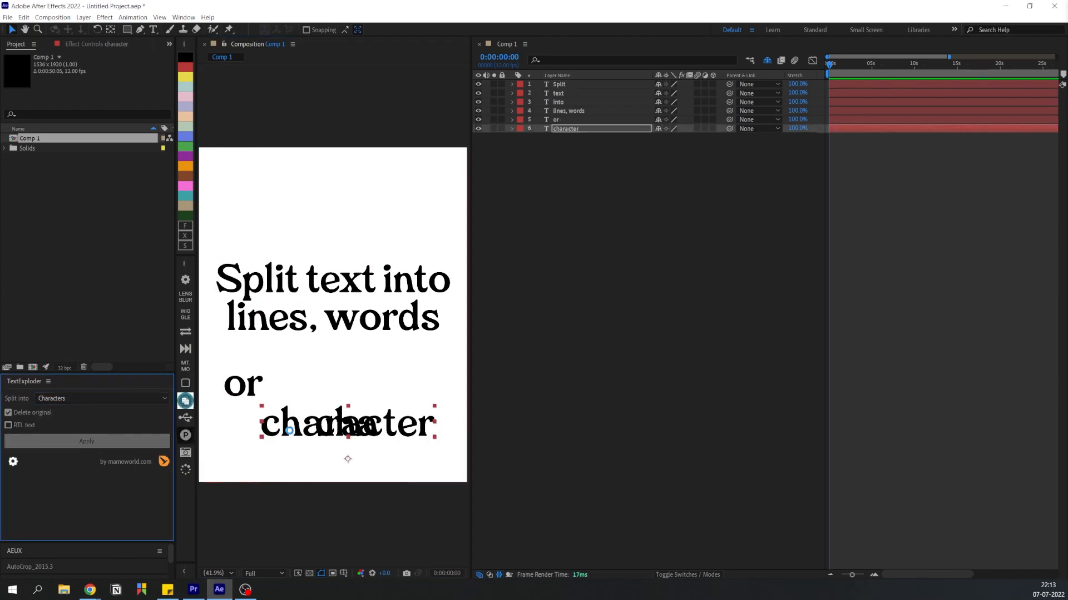
left_click(87, 442)
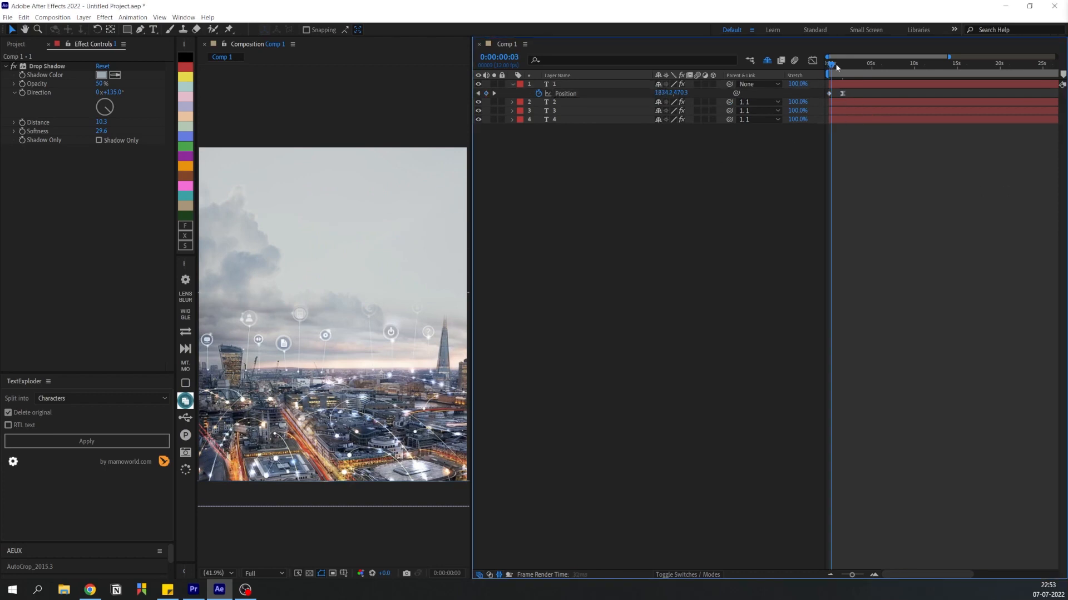
Scrub the skyline comp to 0:00:01:11 where the headline appears
left_click(829, 65)
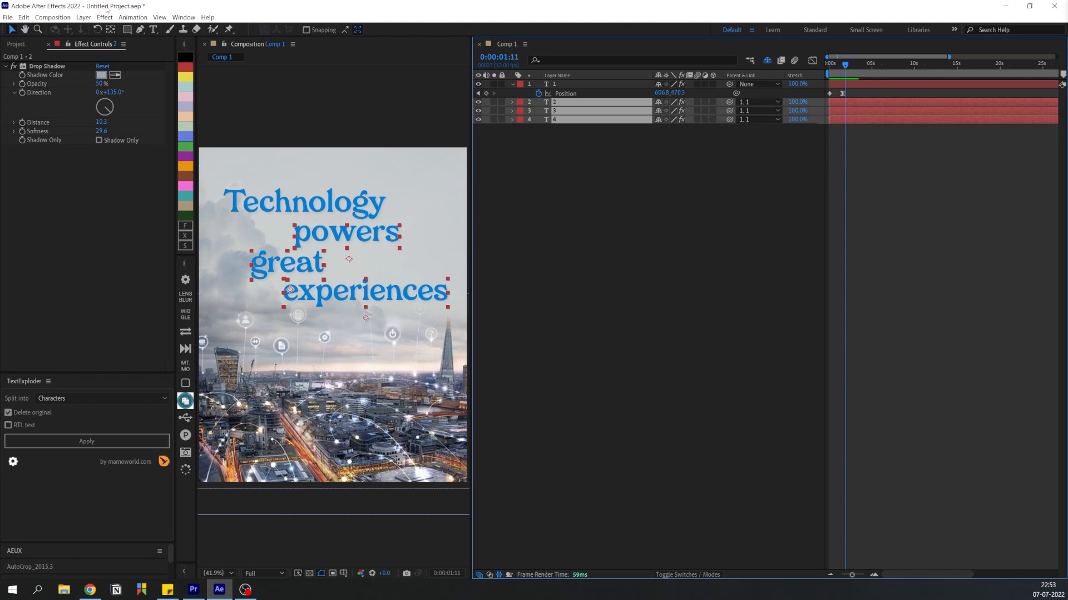
Run delayChild-v1.1 from the Window menu and create a delayChild rig on the headline layers
left_click(183, 16)
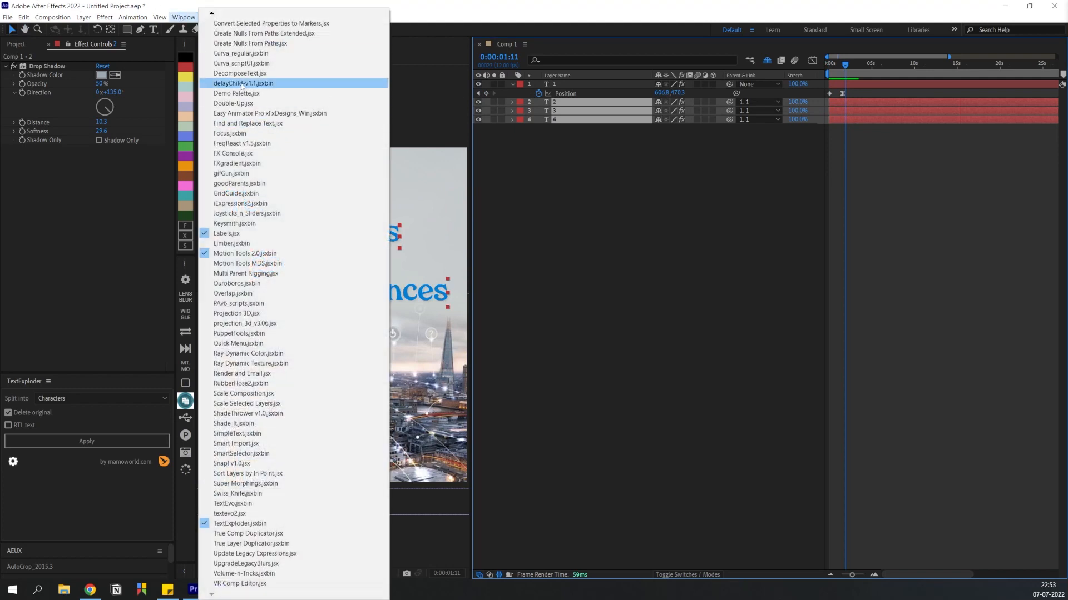
left_click(242, 83)
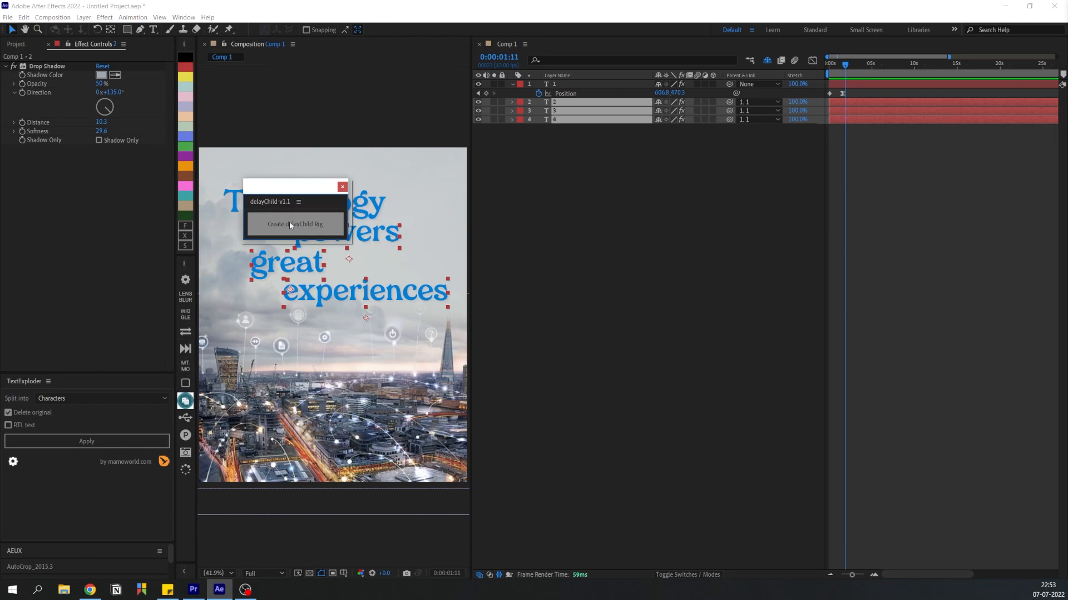
left_click(295, 224)
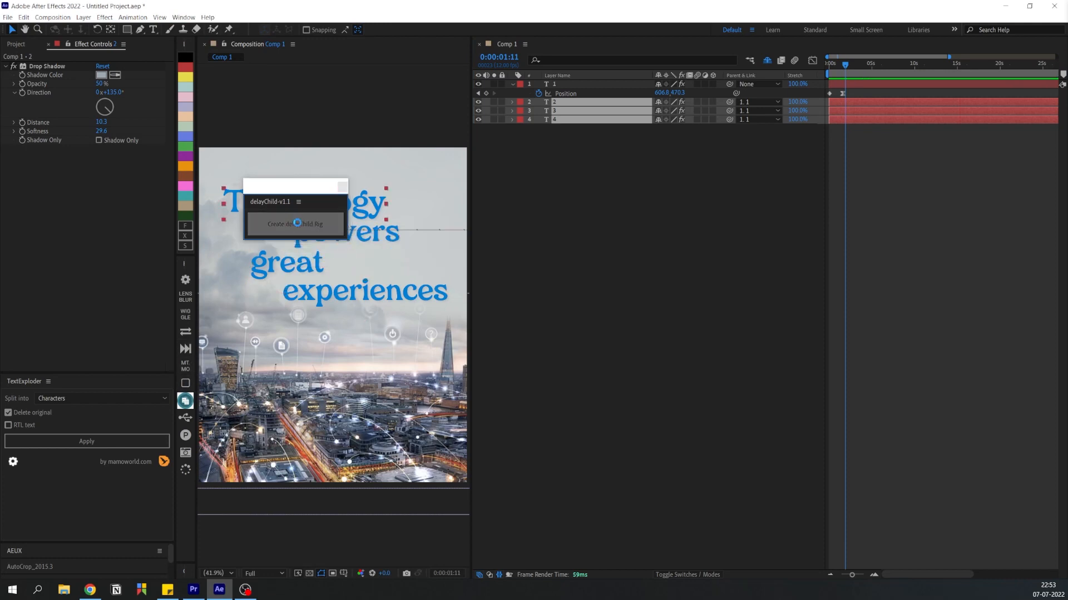
left_click(295, 224)
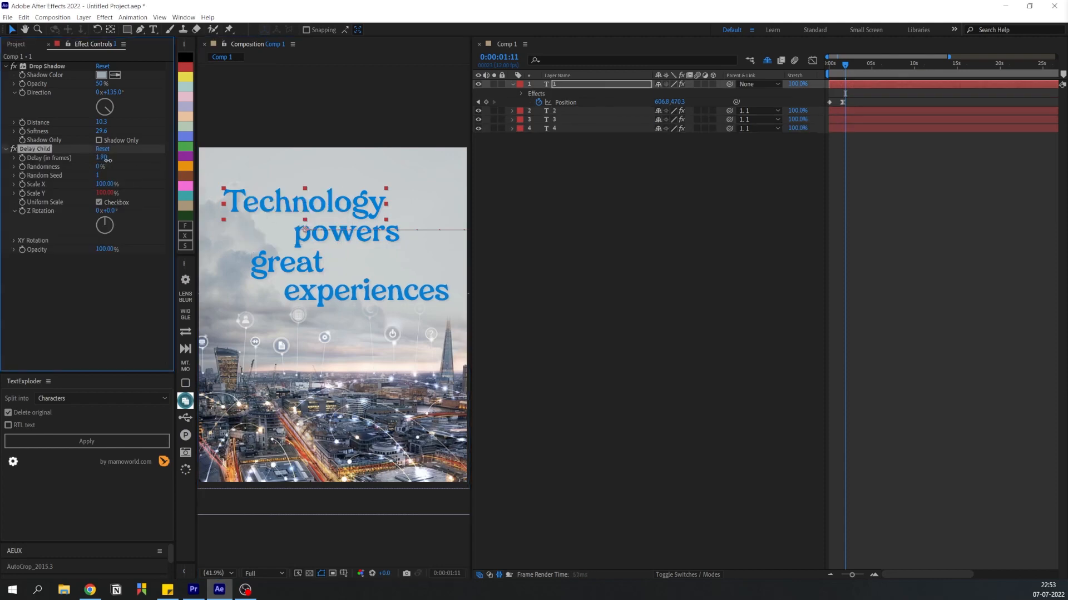
Raise the Delay (in frames) value, reveal a child's delayChild Position expression, and preview from frame 0
left_click_drag(100, 158, 117, 158)
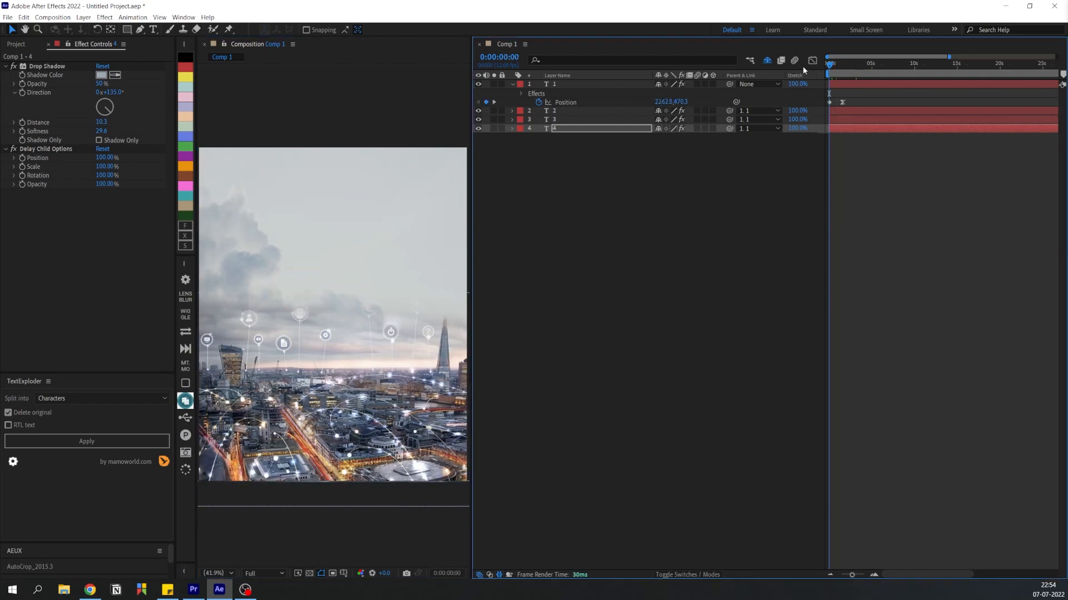
left_click(838, 75)
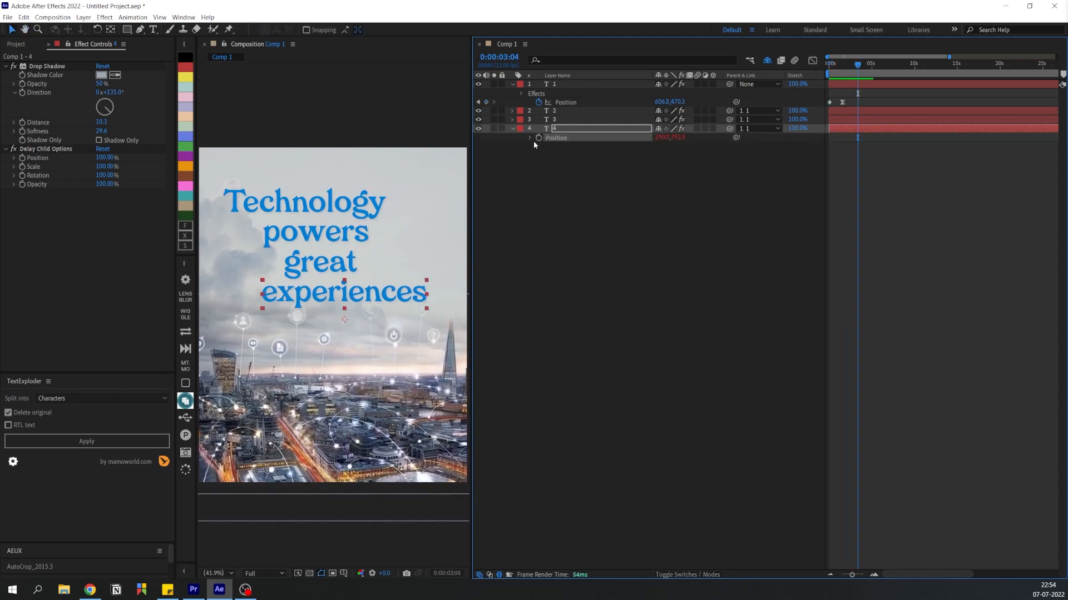
left_click(528, 137)
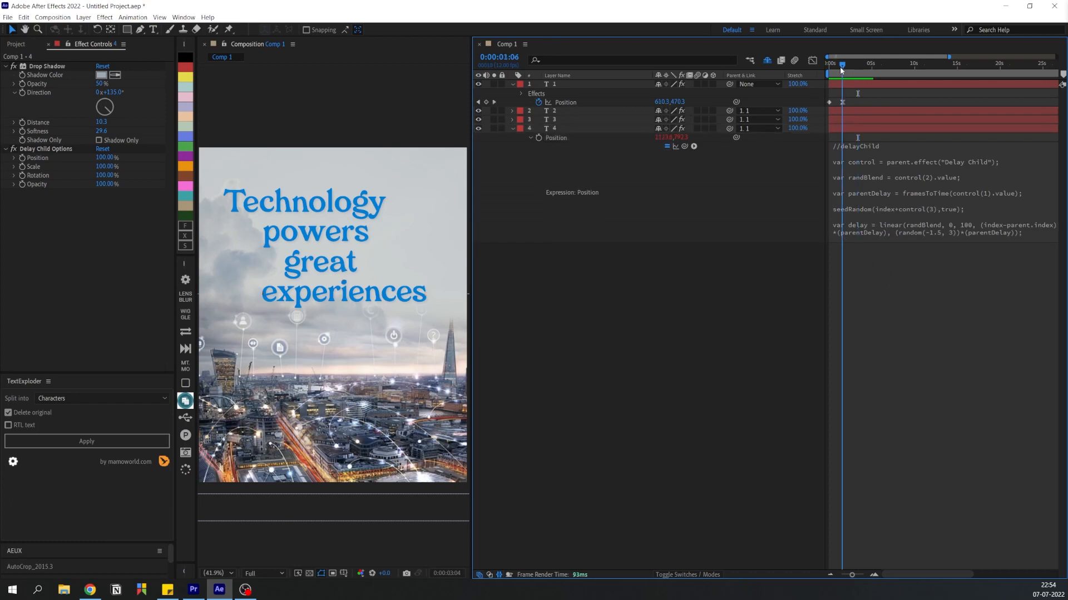
left_click(830, 66)
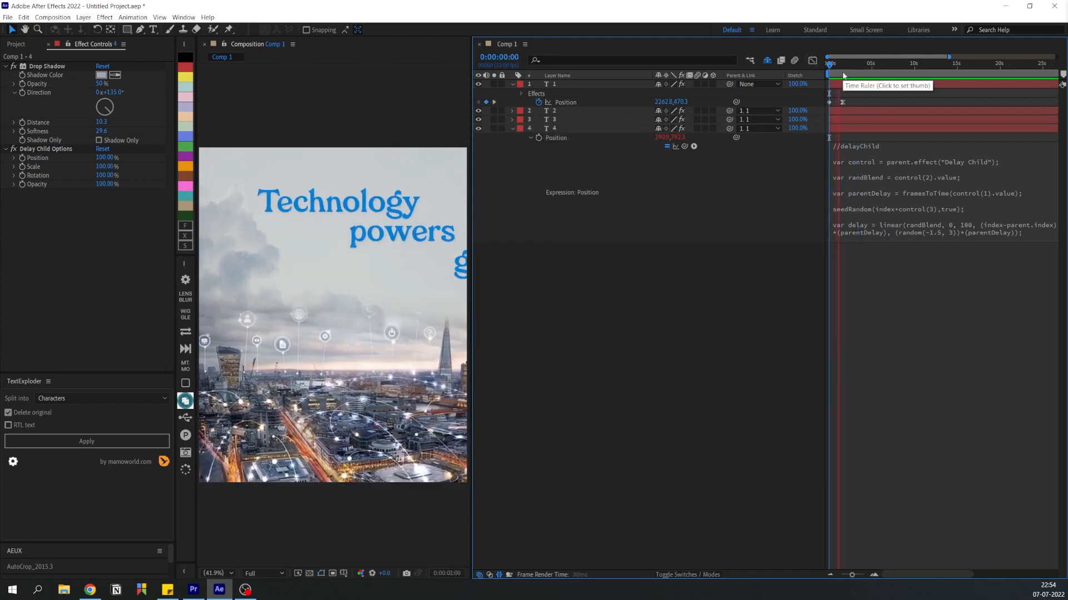